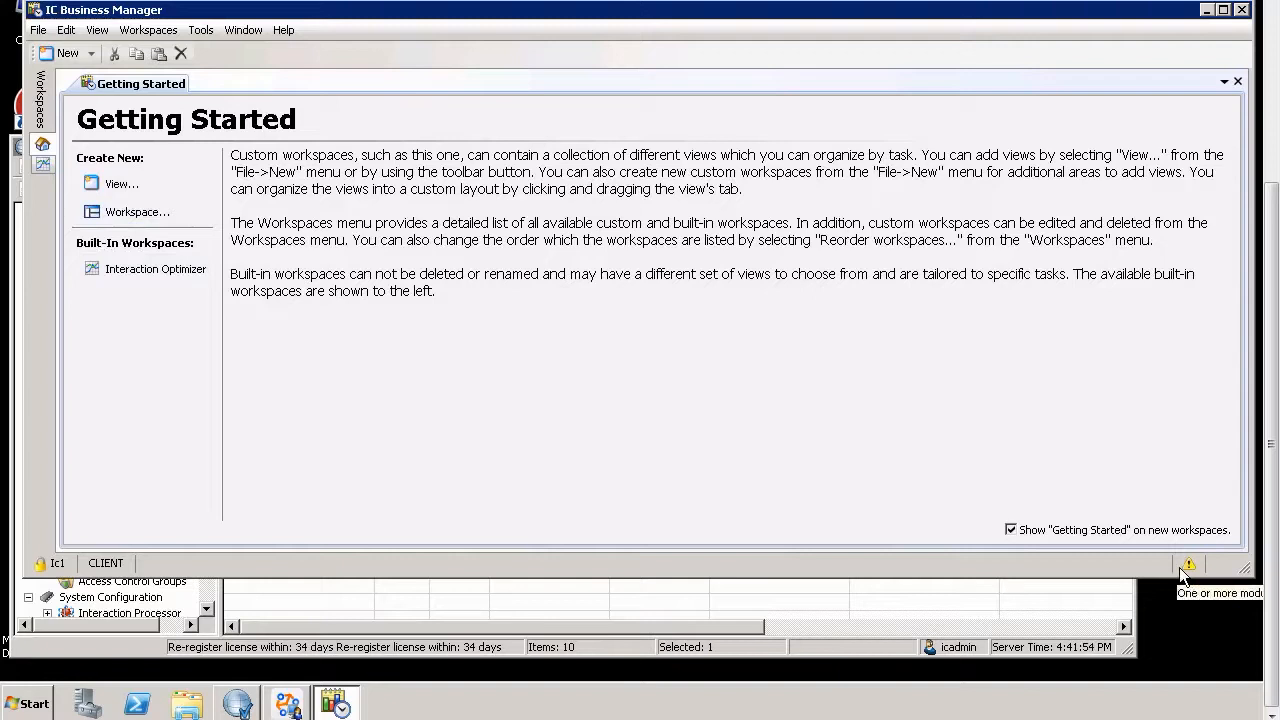
{"action": "mouse_move", "coordinate": [1210, 400]}
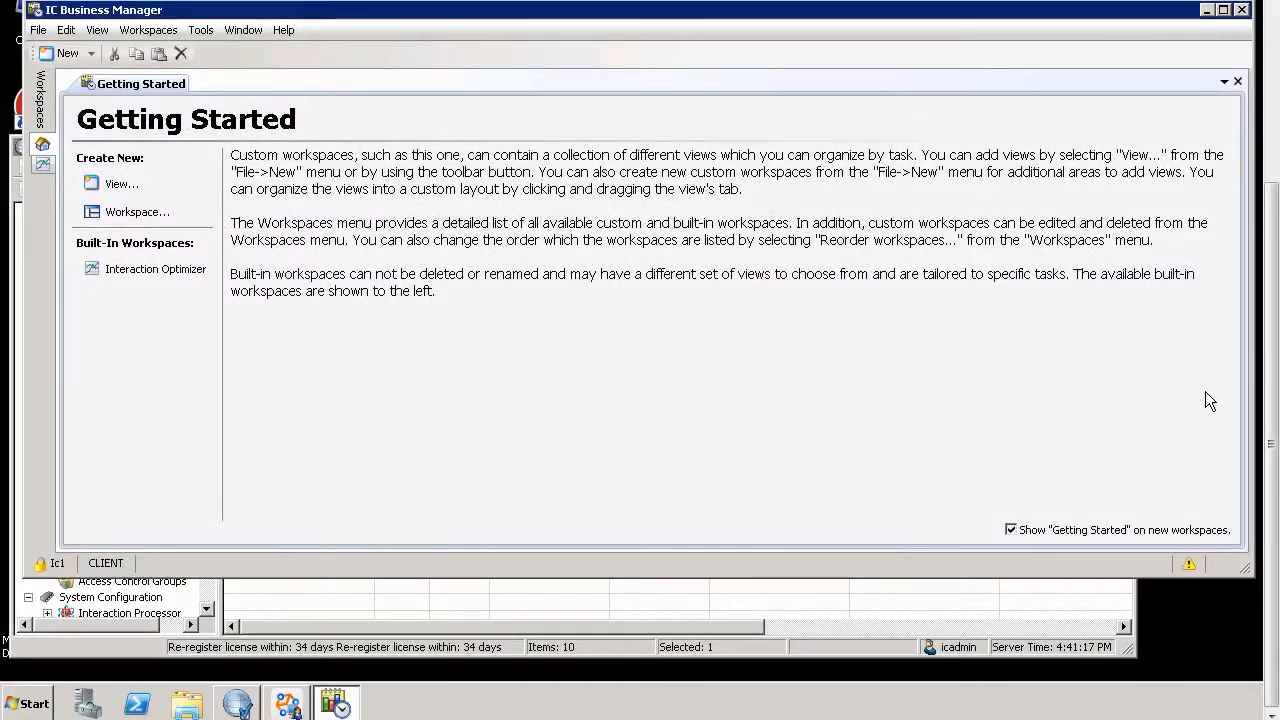
{"action": "mouse_move", "coordinate": [1204, 400]}
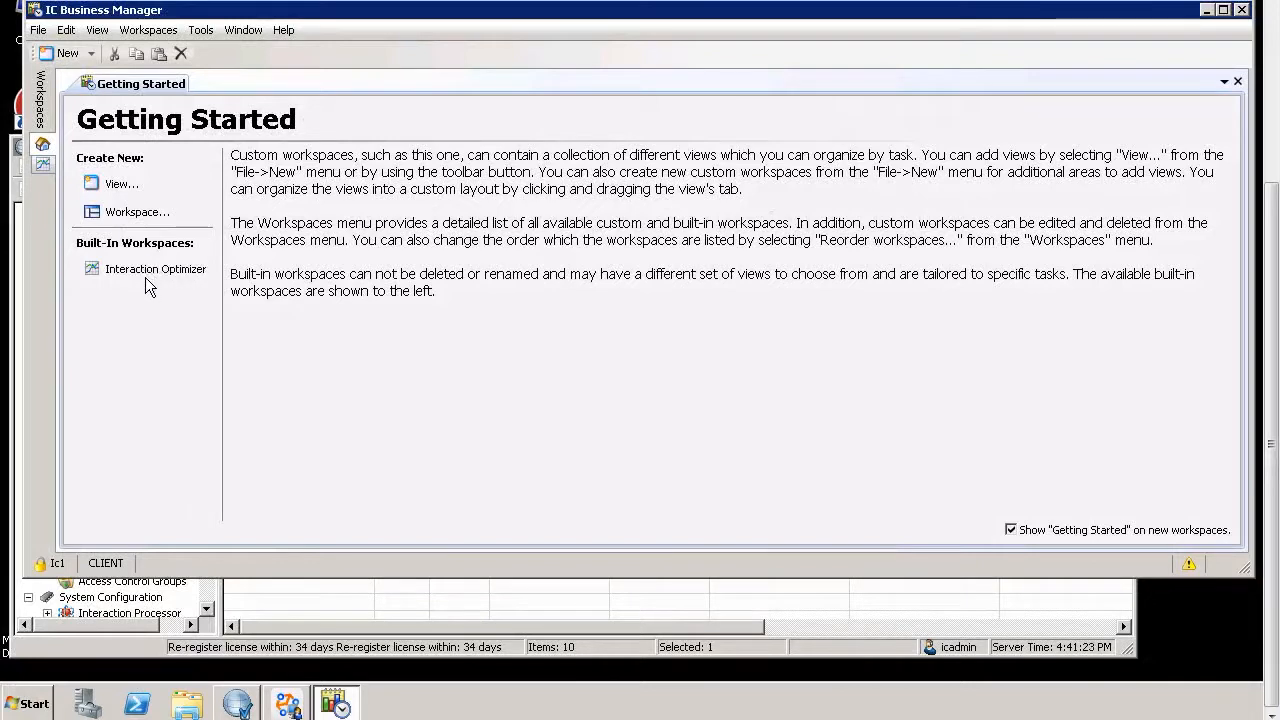
{"action": "mouse_move", "coordinate": [132, 272]}
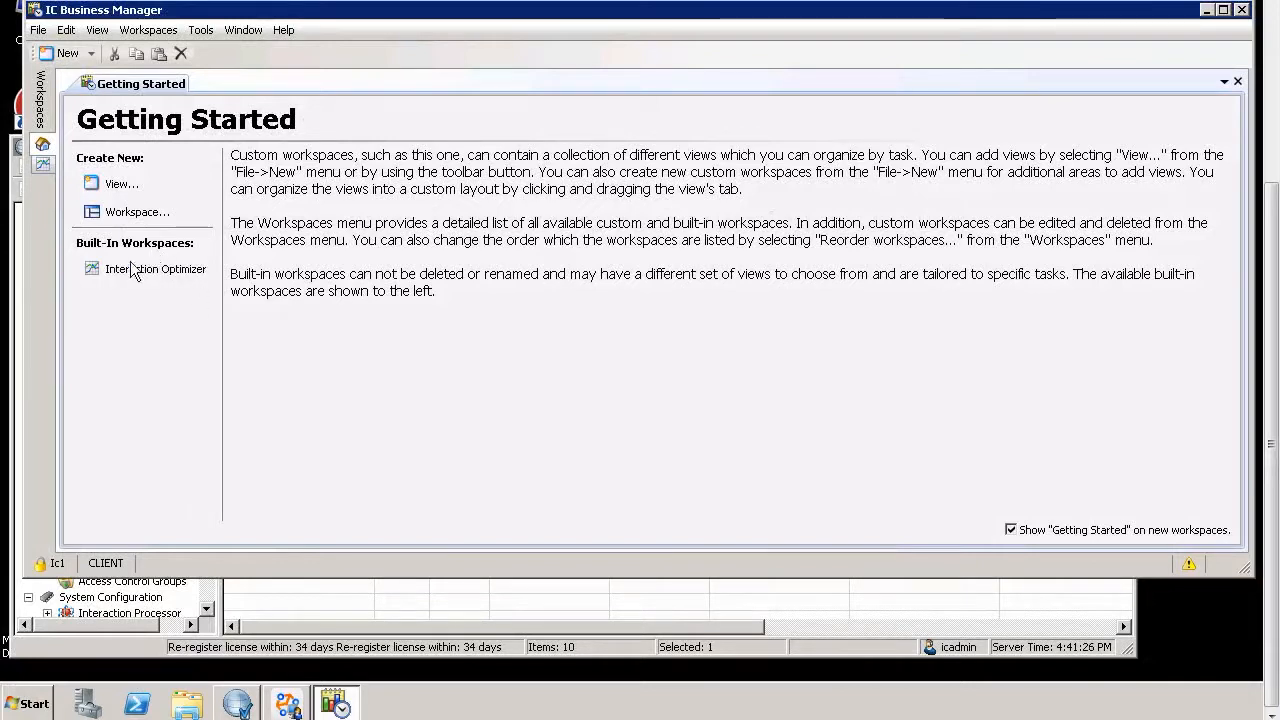
{"action": "mouse_move", "coordinate": [212, 580]}
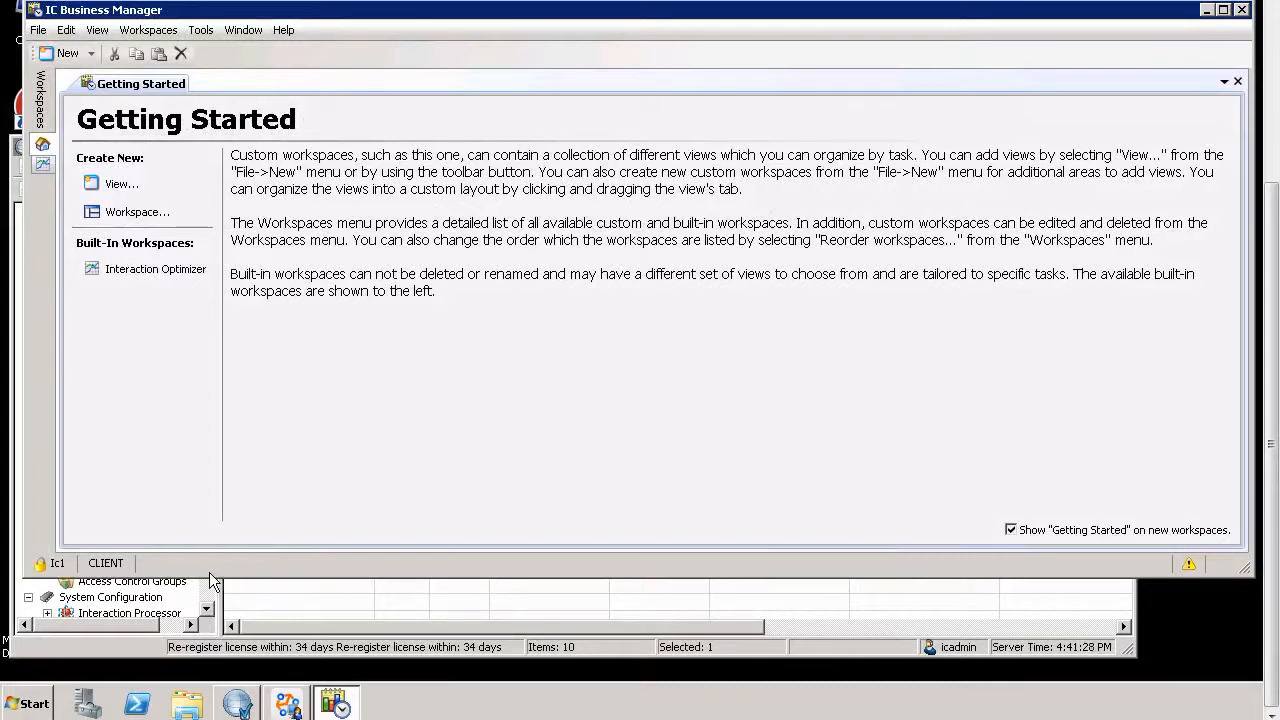
{"action": "mouse_move", "coordinate": [58, 576]}
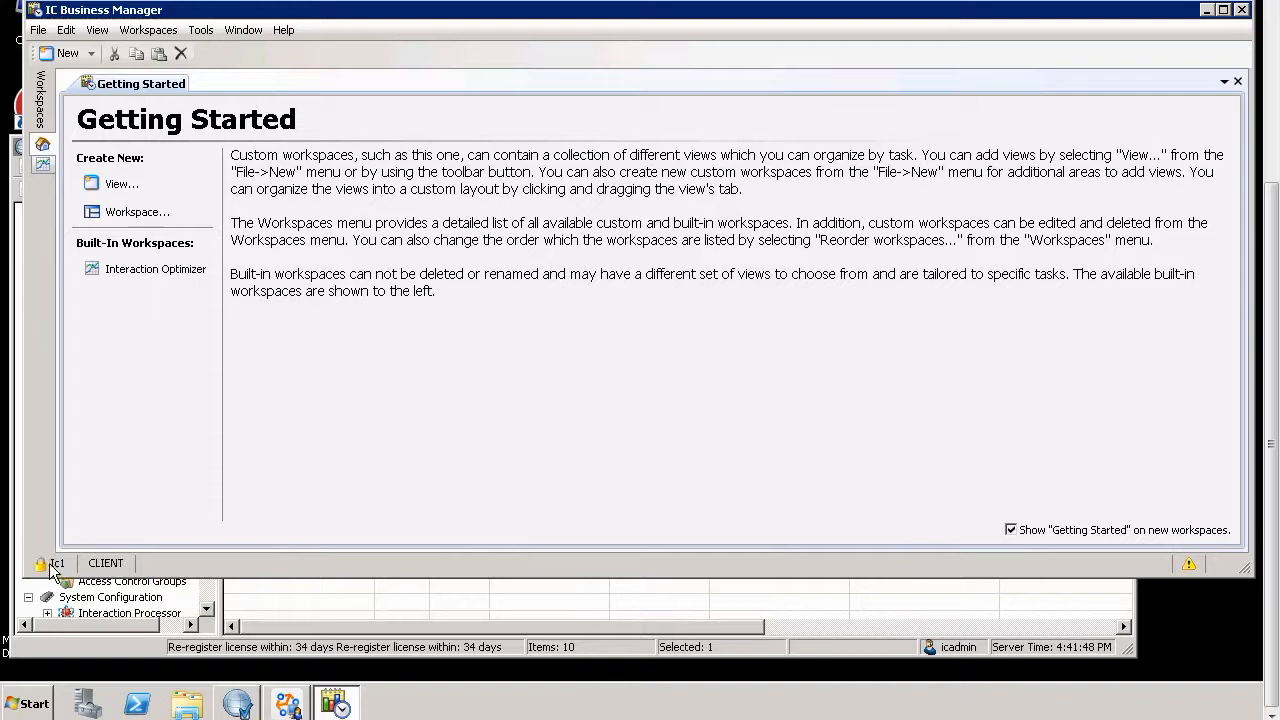
{"action": "mouse_move", "coordinate": [508, 360]}
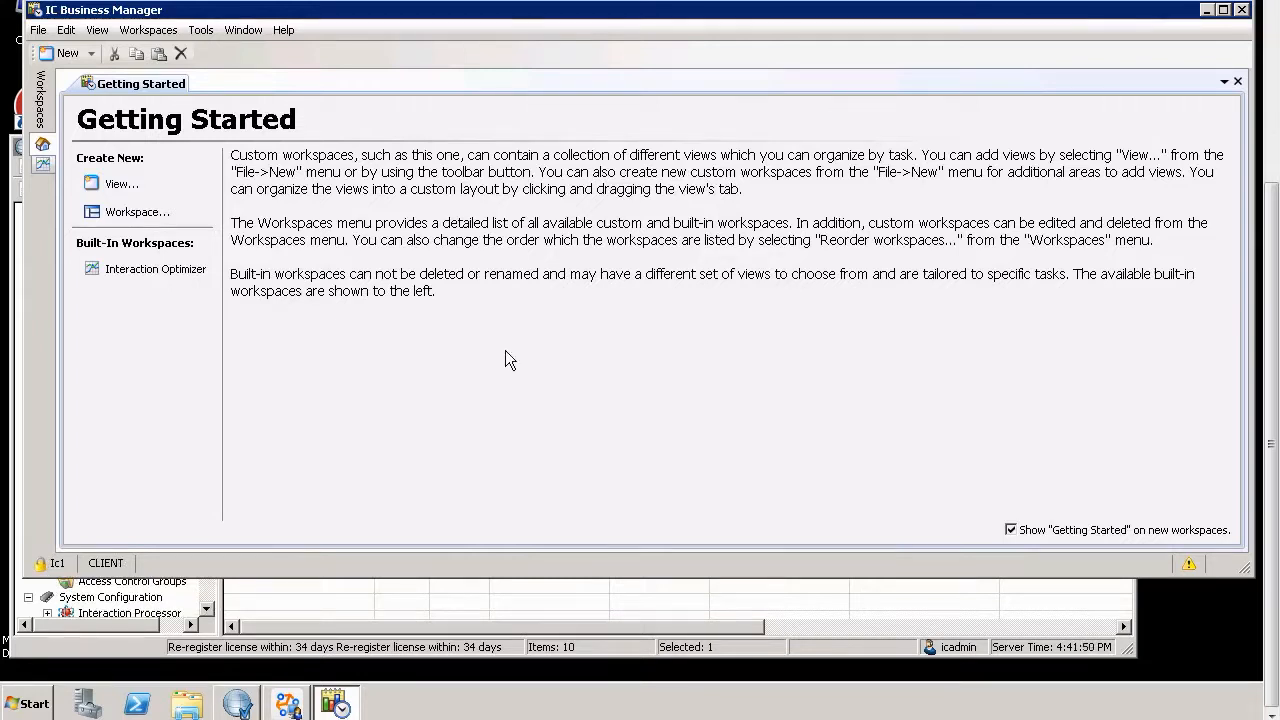
{"action": "mouse_move", "coordinate": [310, 304]}
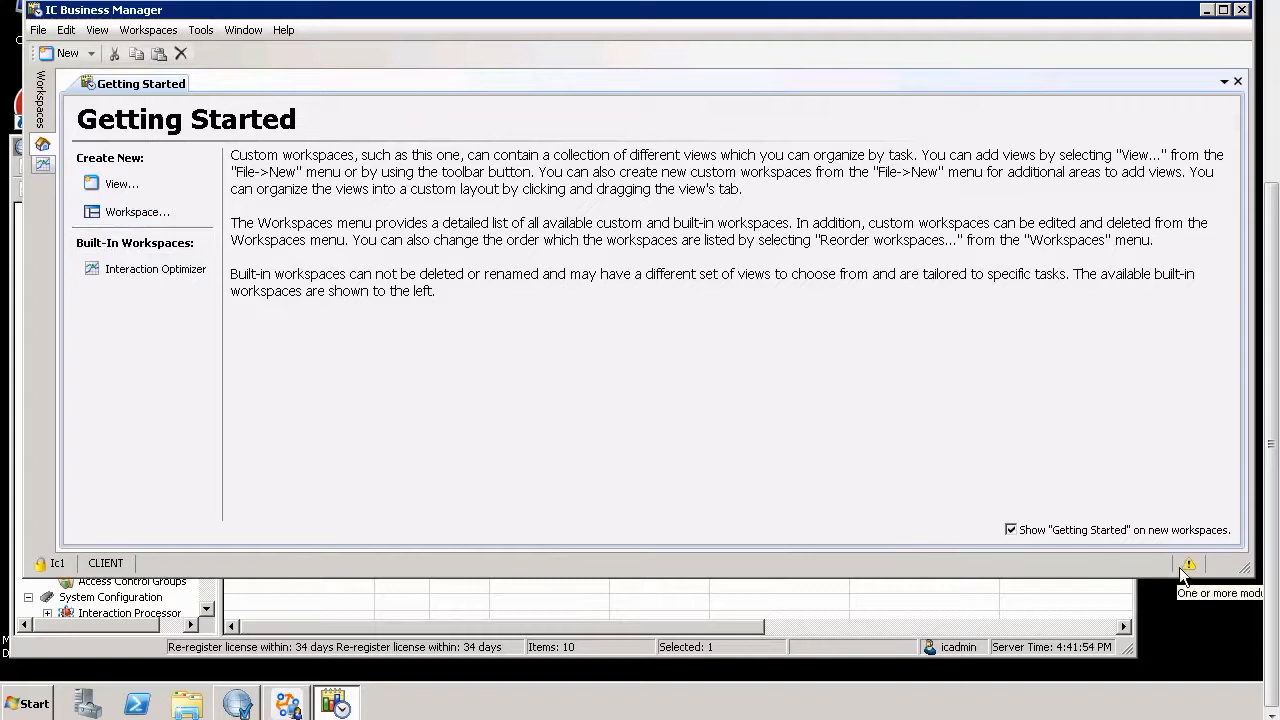
{"action": "mouse_move", "coordinate": [1188, 564]}
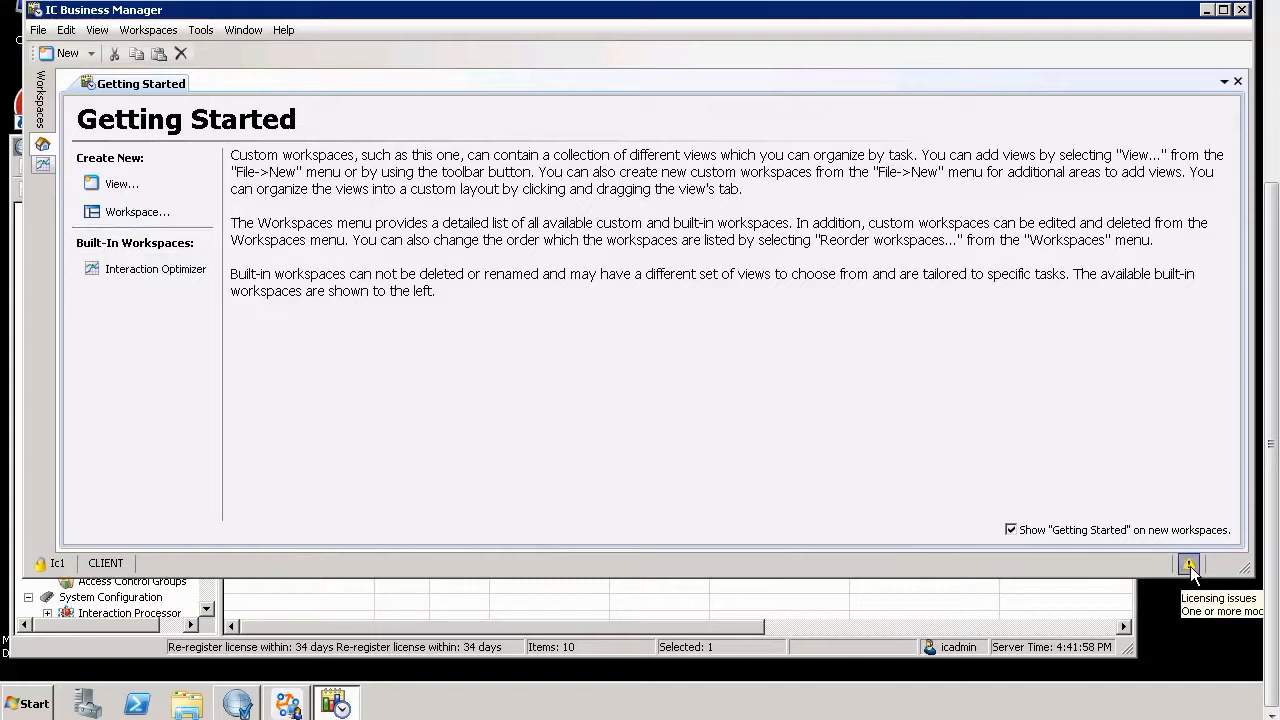
- Bring up Module Management from the licensing issues warning in the status bar
{"action": "left_click", "coordinate": [1188, 564]}
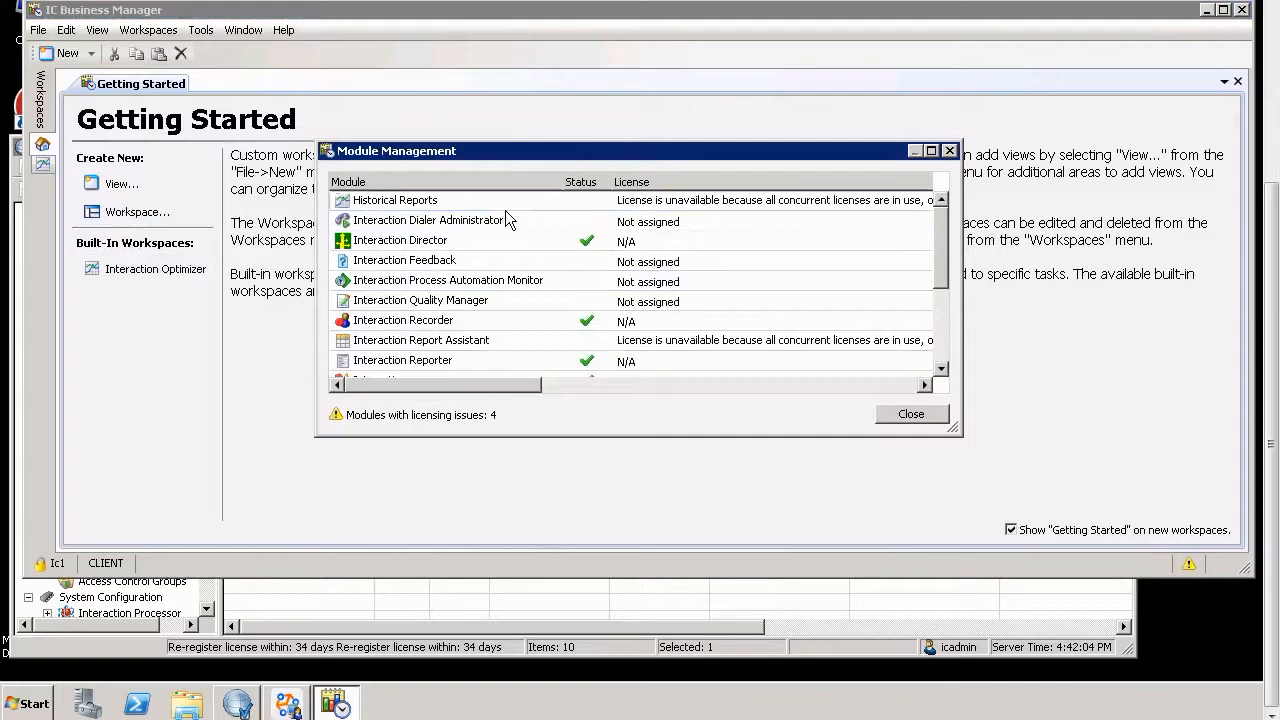
- Inspect the unavailable licenses for Historical Reports, Quality Manager, Reporter and Report Assistant
{"action": "left_click", "coordinate": [394, 200]}
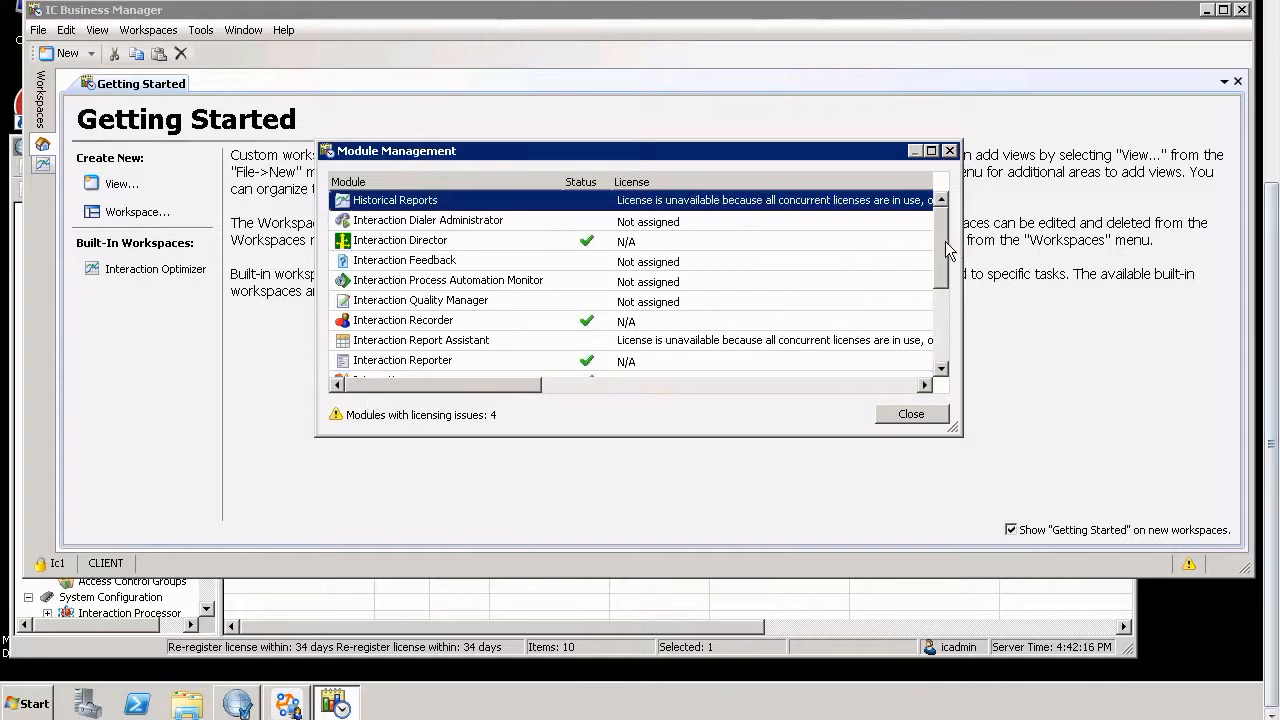
{"action": "scroll", "scroll_direction": "down", "scroll_amount": 3}
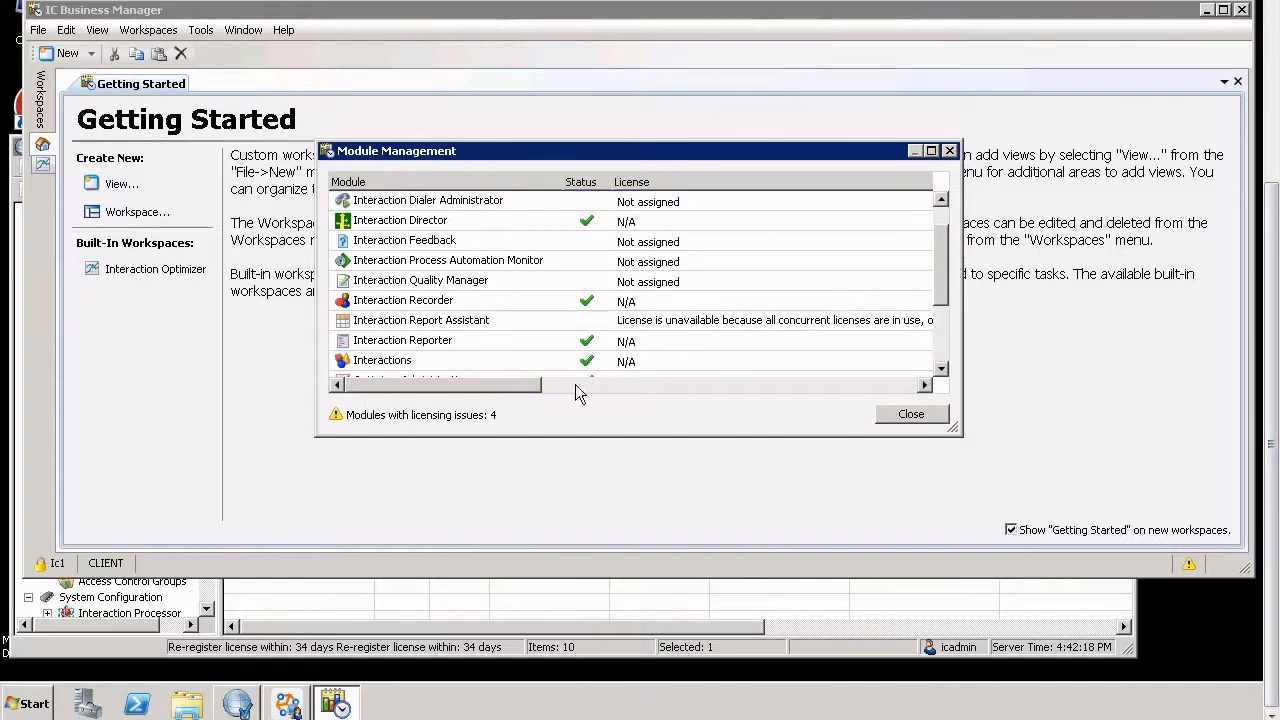
{"action": "left_click", "coordinate": [420, 280]}
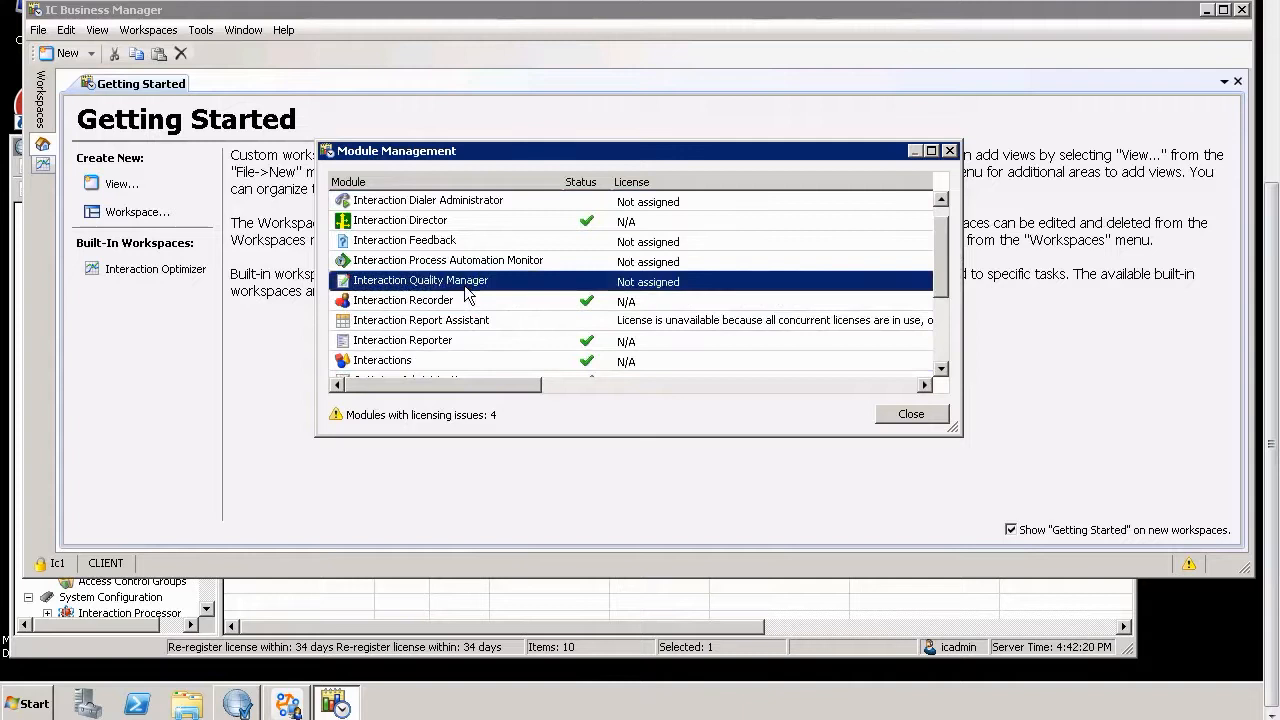
{"action": "mouse_move", "coordinate": [644, 296]}
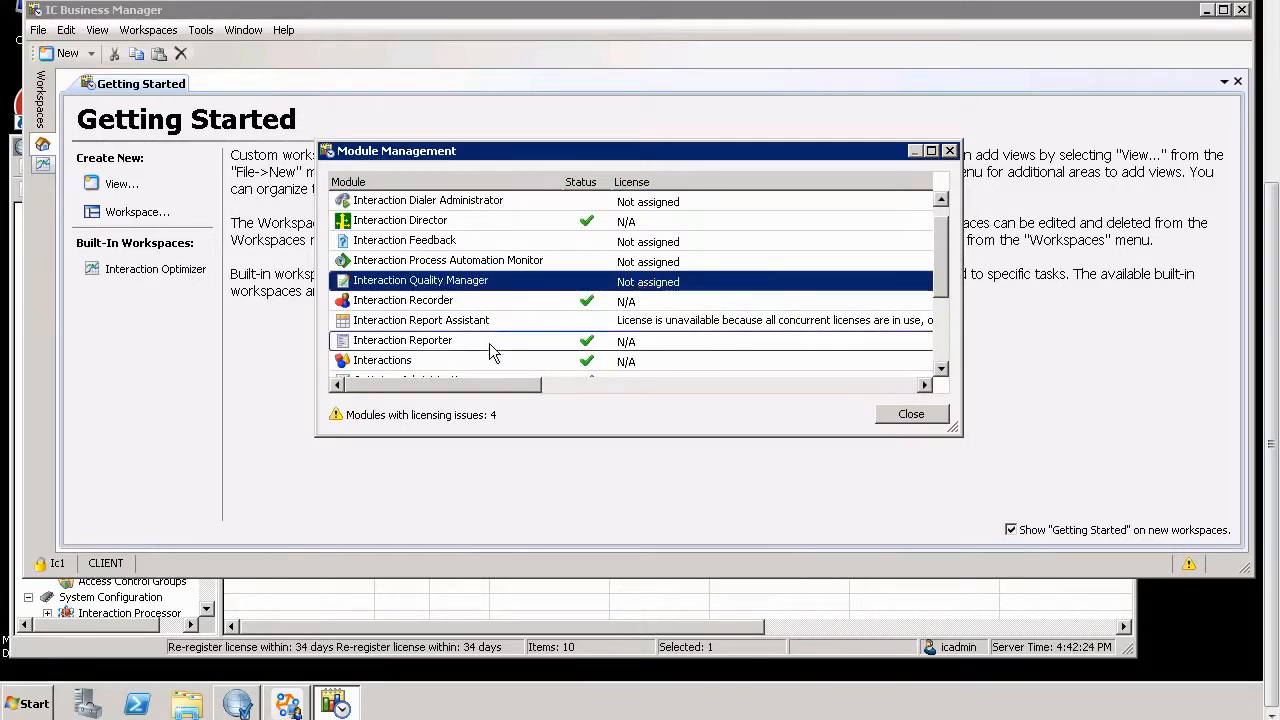
{"action": "left_click", "coordinate": [404, 340]}
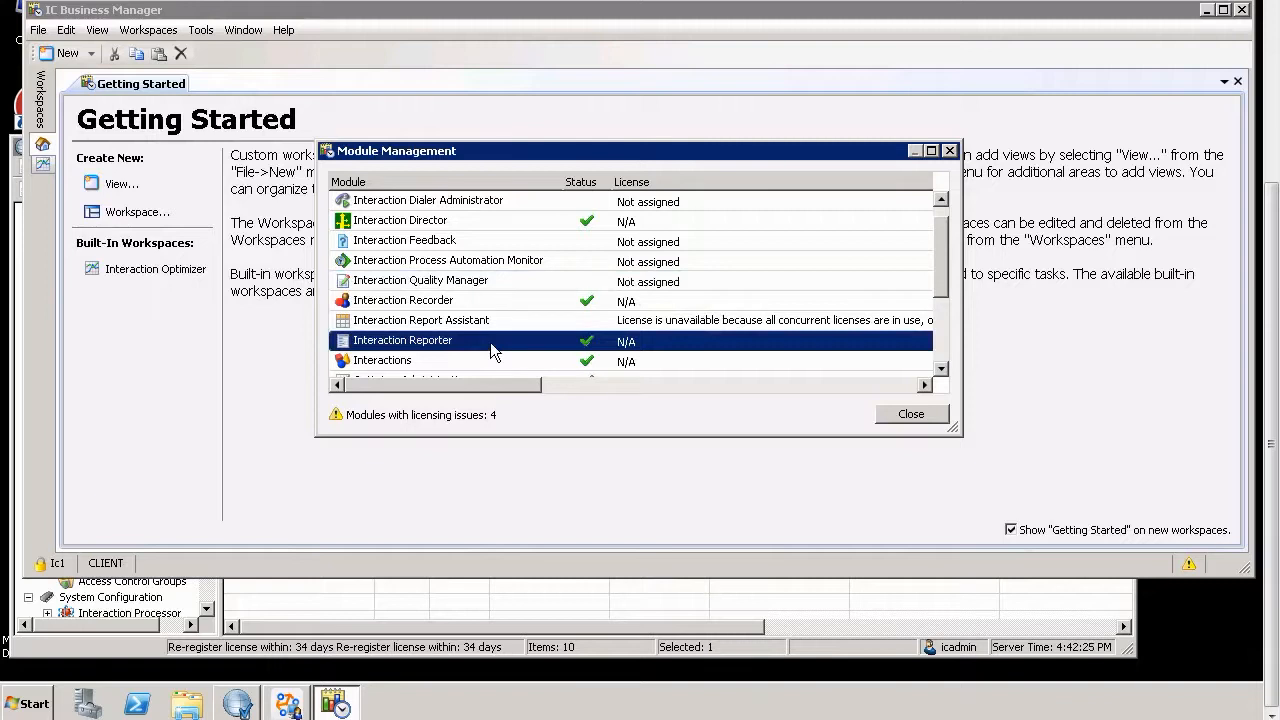
{"action": "mouse_move", "coordinate": [472, 348]}
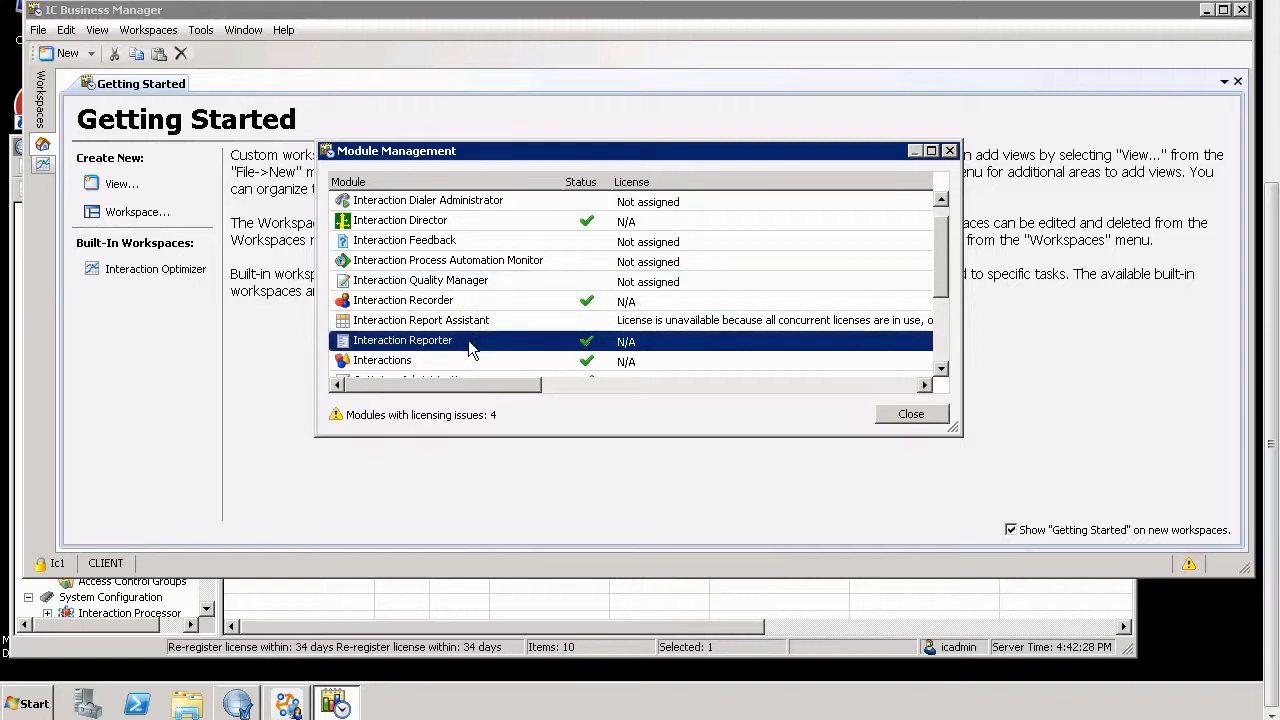
{"action": "mouse_move", "coordinate": [888, 464]}
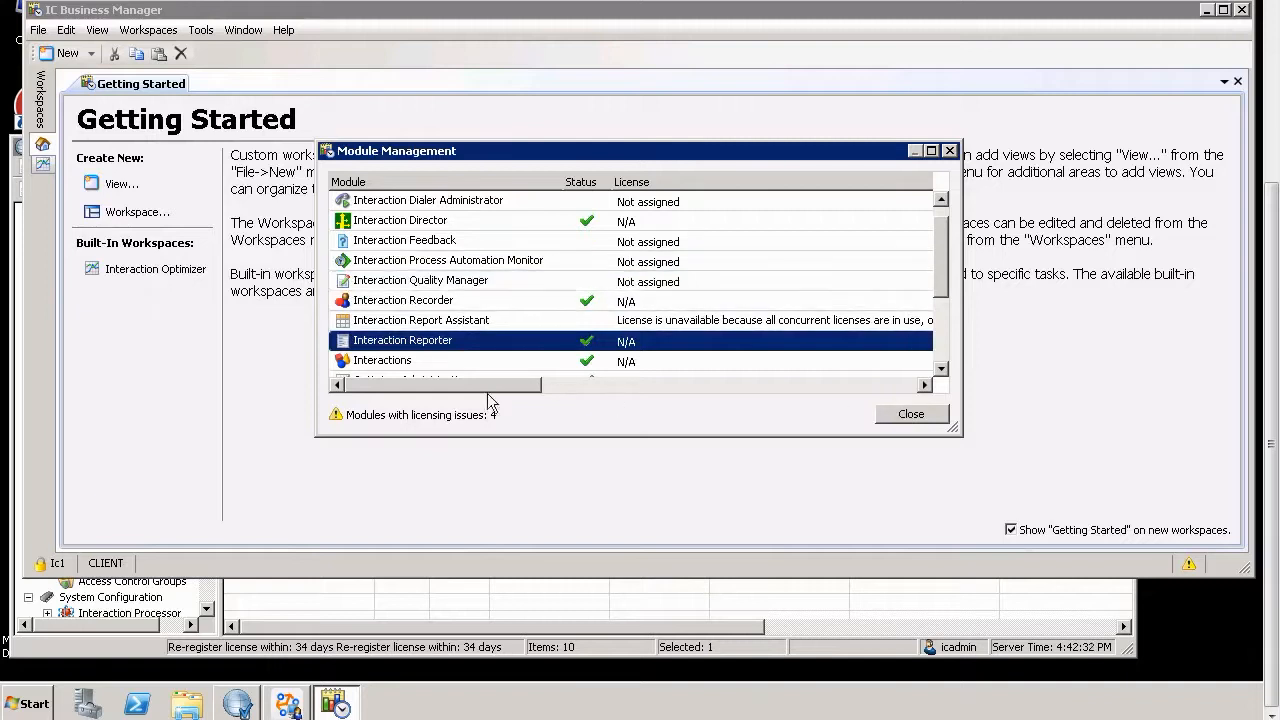
{"action": "left_click_drag", "start_coordinate": [420, 384], "coordinate": [590, 384]}
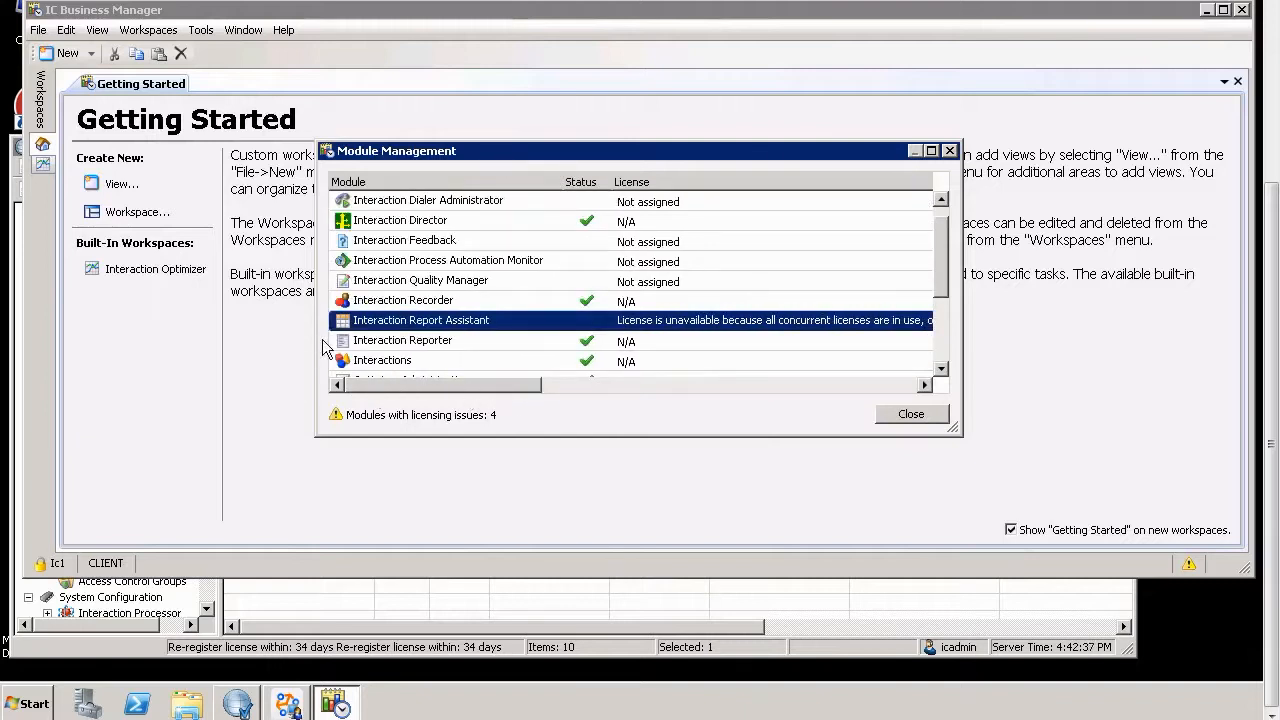
- Close Module Management, returning to the Getting Started workspace
{"action": "scroll", "scroll_direction": "down", "scroll_amount": 3}
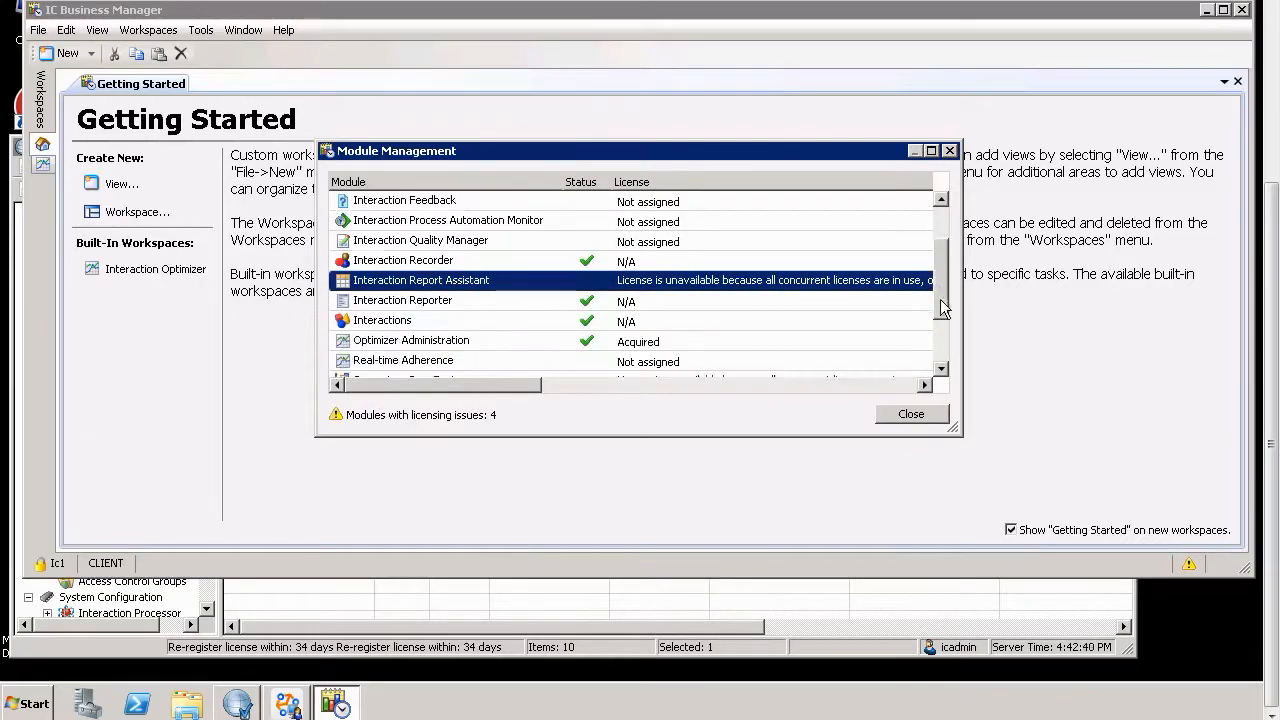
{"action": "left_click", "coordinate": [910, 412]}
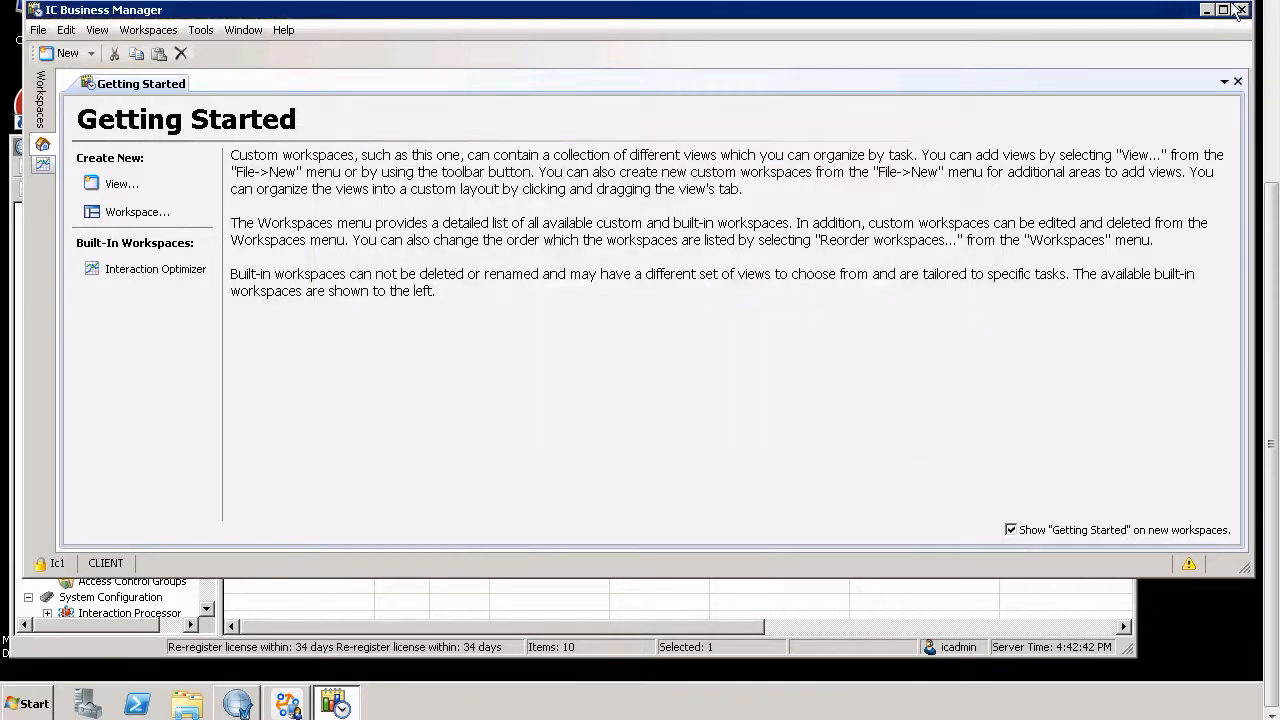
{"action": "mouse_move", "coordinate": [1100, 52]}
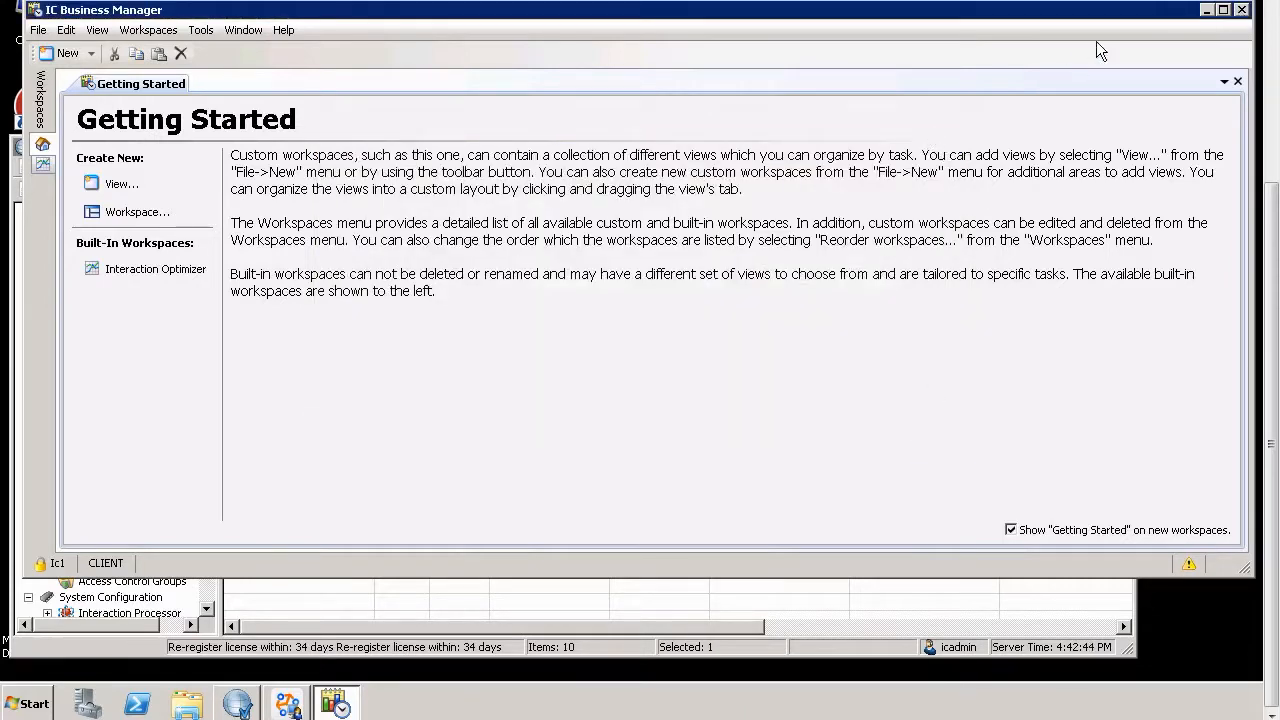
{"action": "mouse_move", "coordinate": [392, 596]}
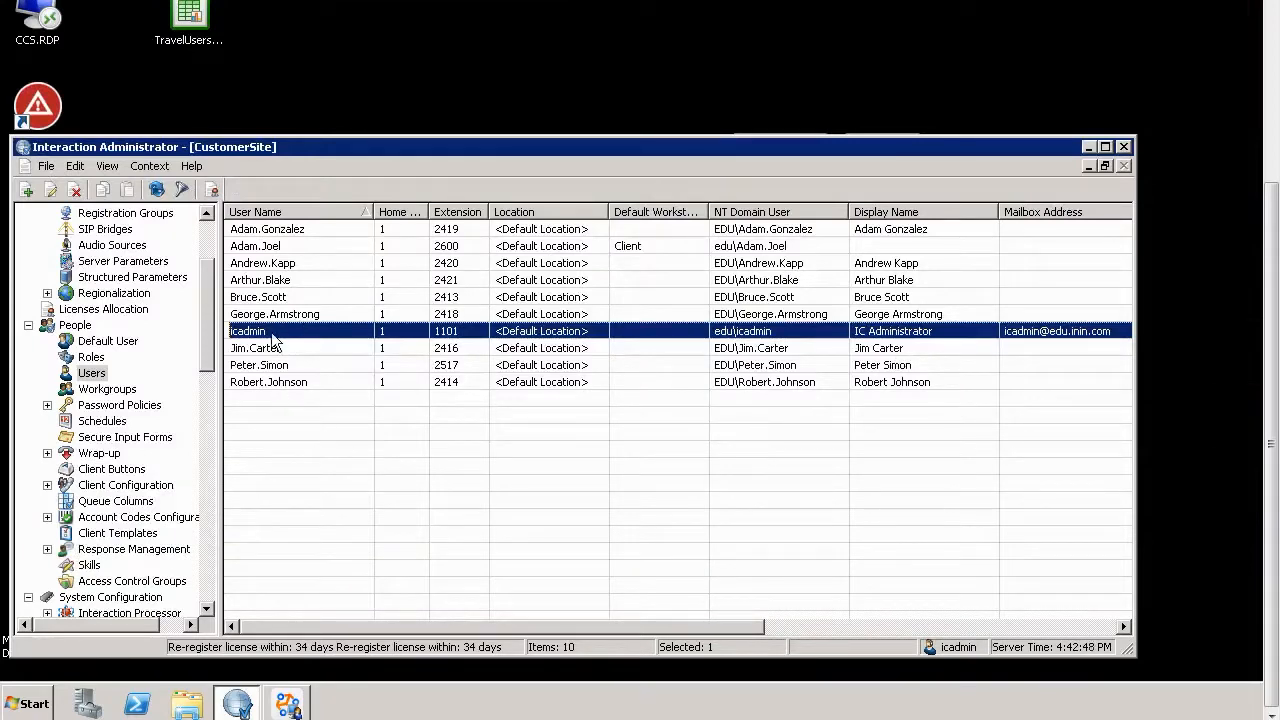
{"action": "double_click", "coordinate": [248, 332]}
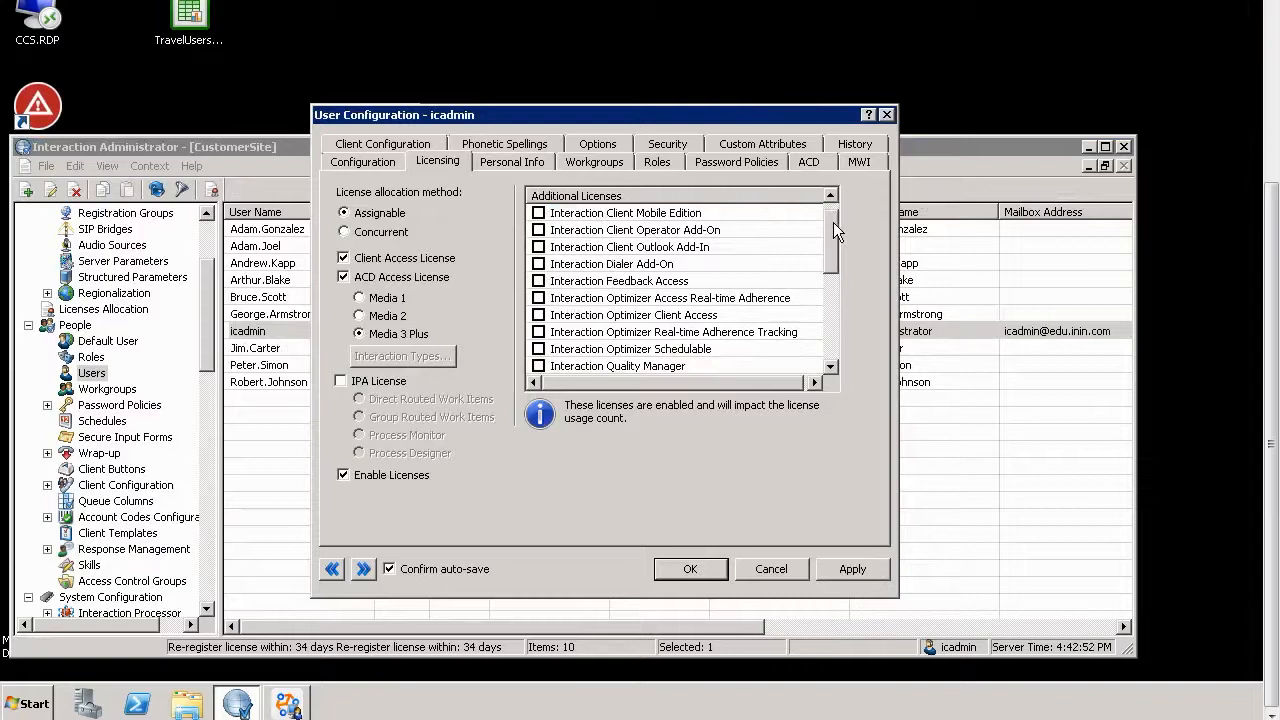
{"action": "scroll", "scroll_direction": "down", "scroll_amount": 3}
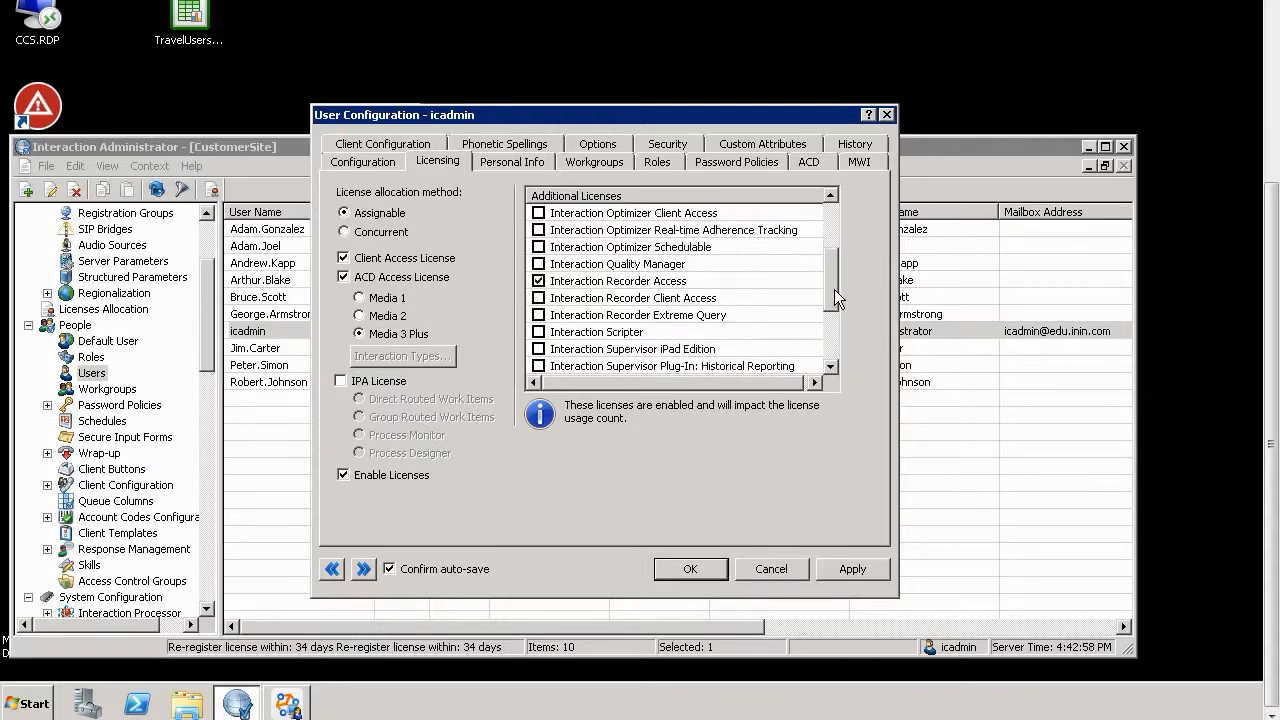
{"action": "scroll", "scroll_direction": "down", "scroll_amount": 3}
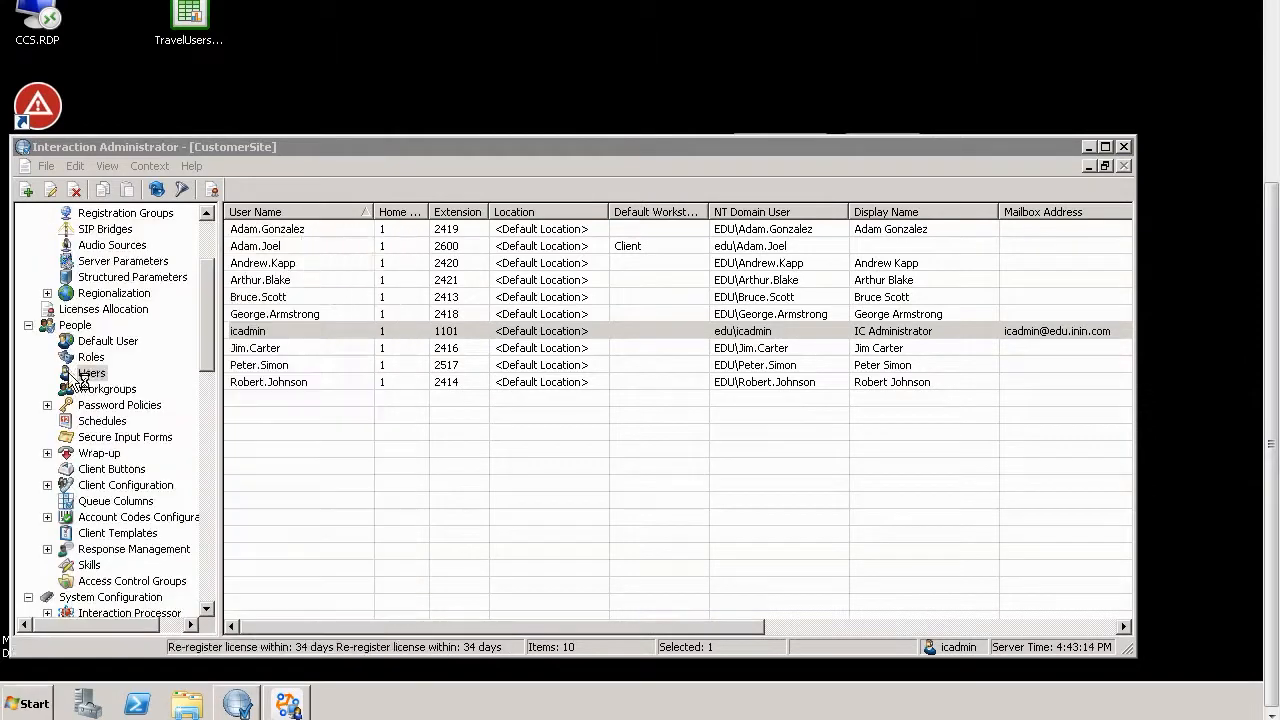
{"action": "mouse_move", "coordinate": [92, 374]}
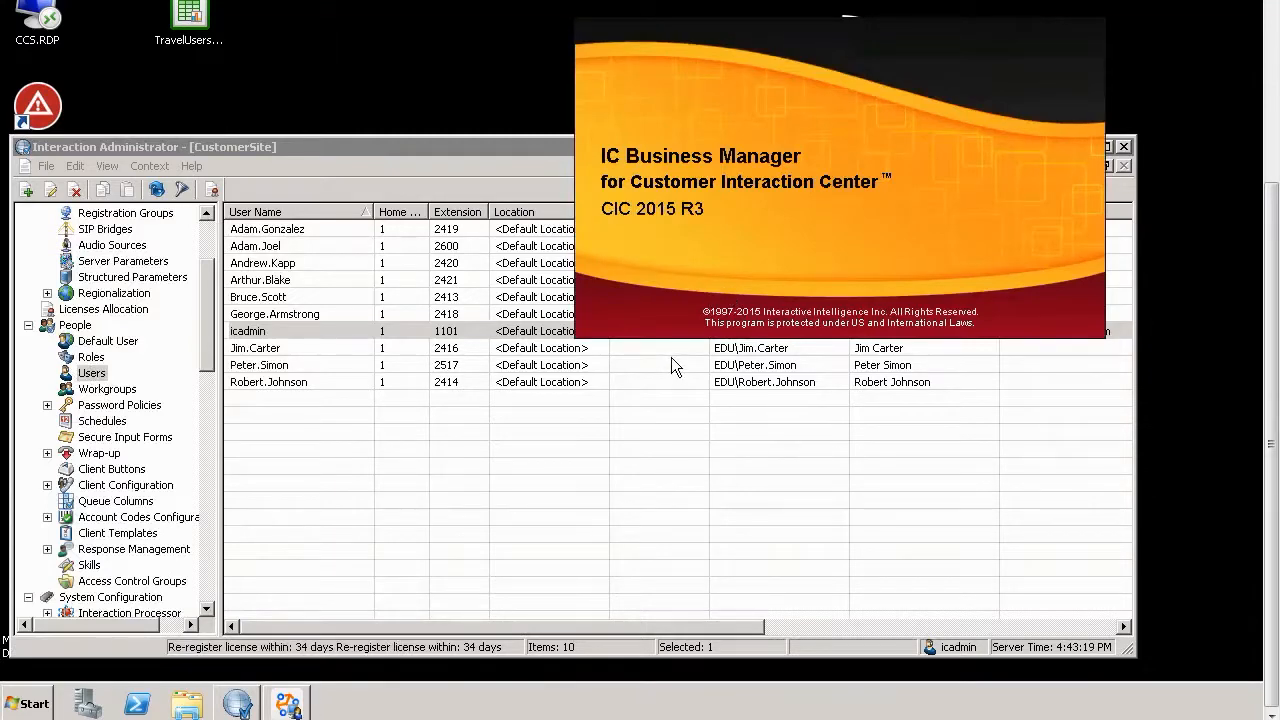
{"action": "mouse_move", "coordinate": [680, 304]}
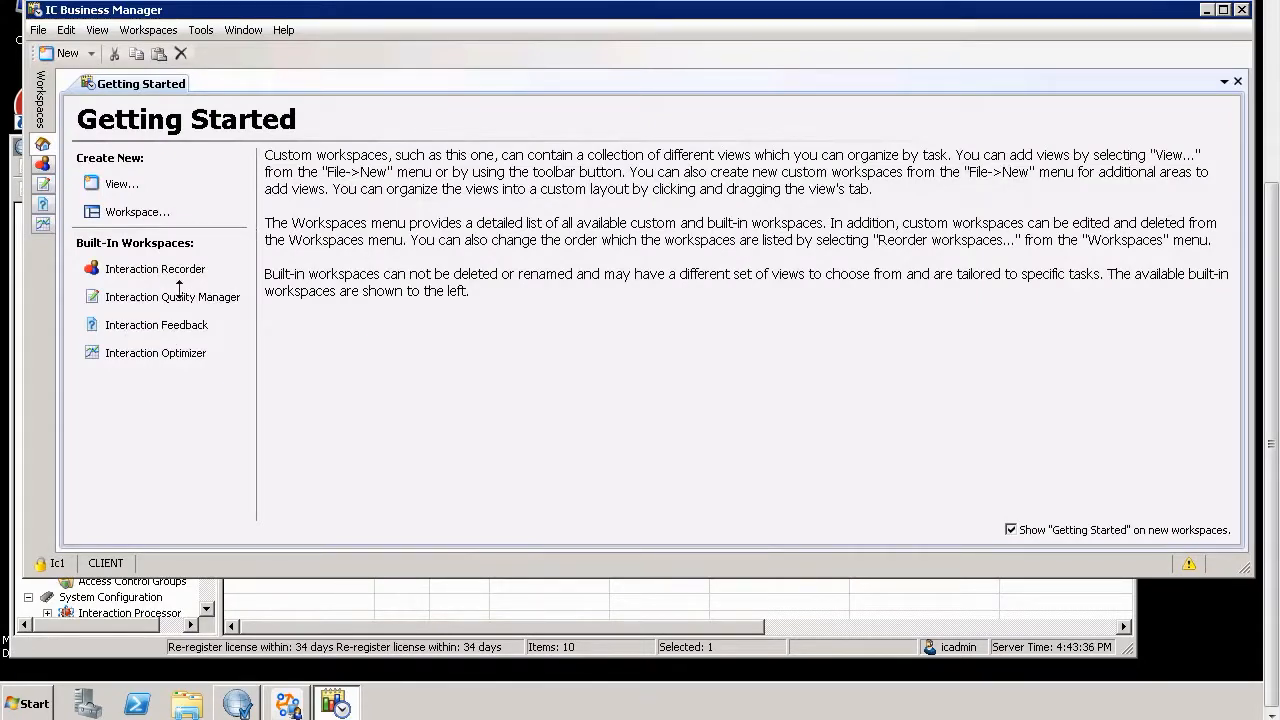
{"action": "mouse_move", "coordinate": [1220, 468]}
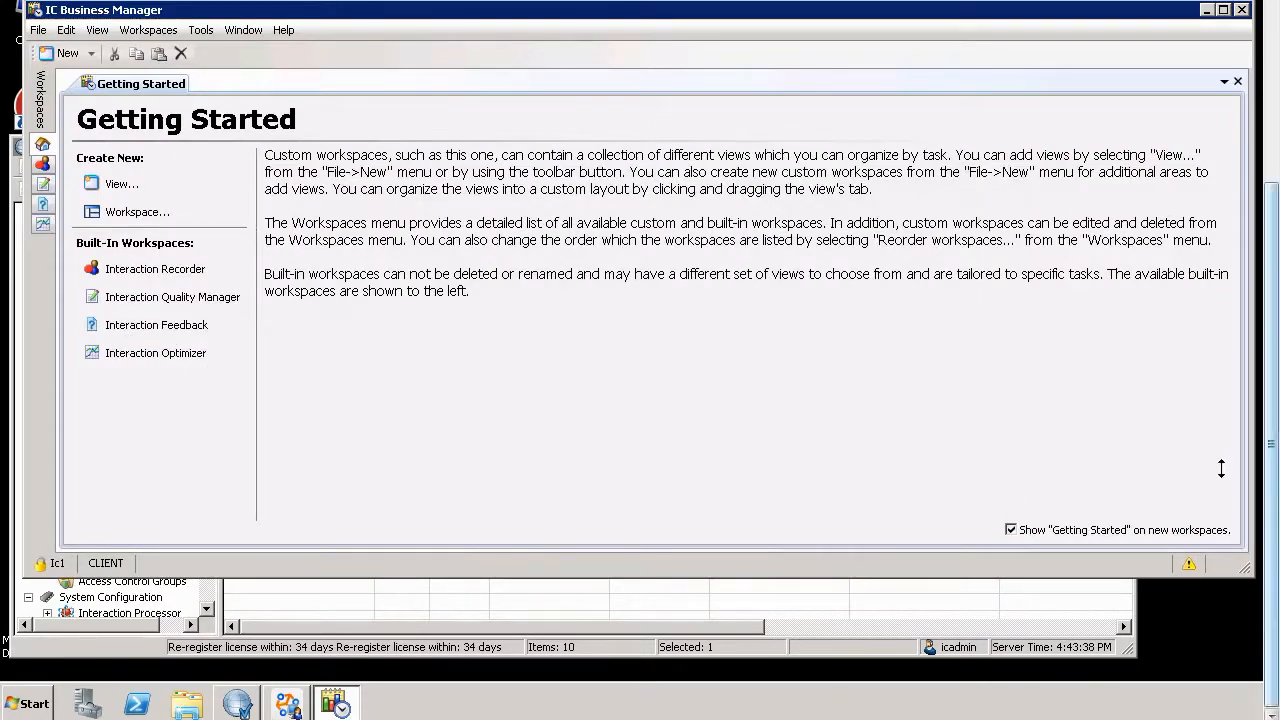
- Reopen Module Management from the warning icon, then again via Tools > Module management
{"action": "left_click", "coordinate": [1188, 564]}
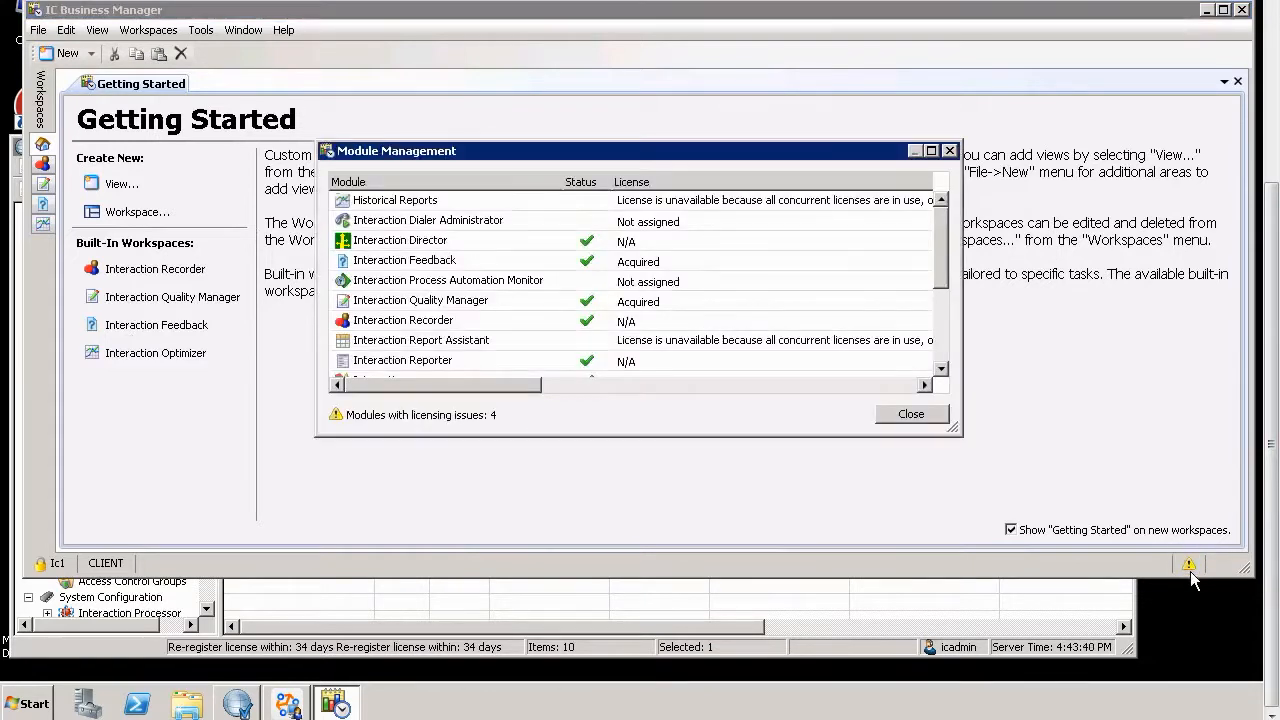
{"action": "left_click", "coordinate": [910, 412]}
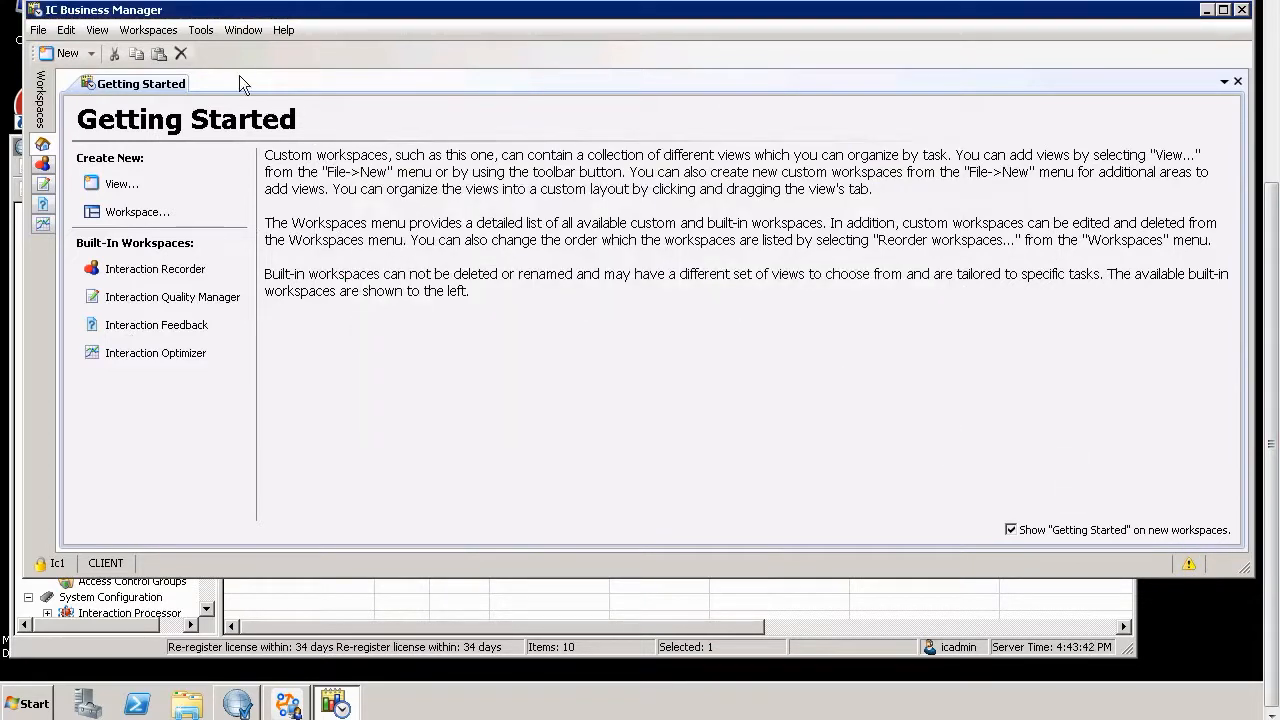
{"action": "left_click", "coordinate": [200, 30]}
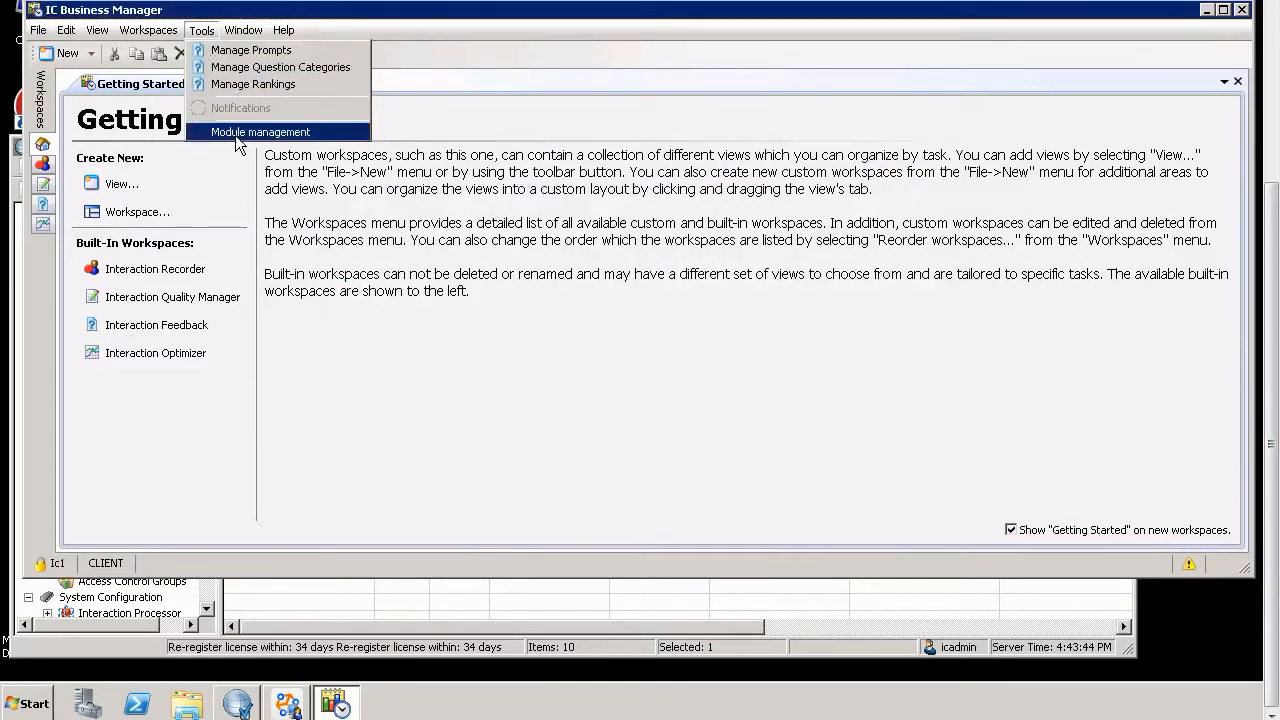
{"action": "left_click", "coordinate": [260, 132]}
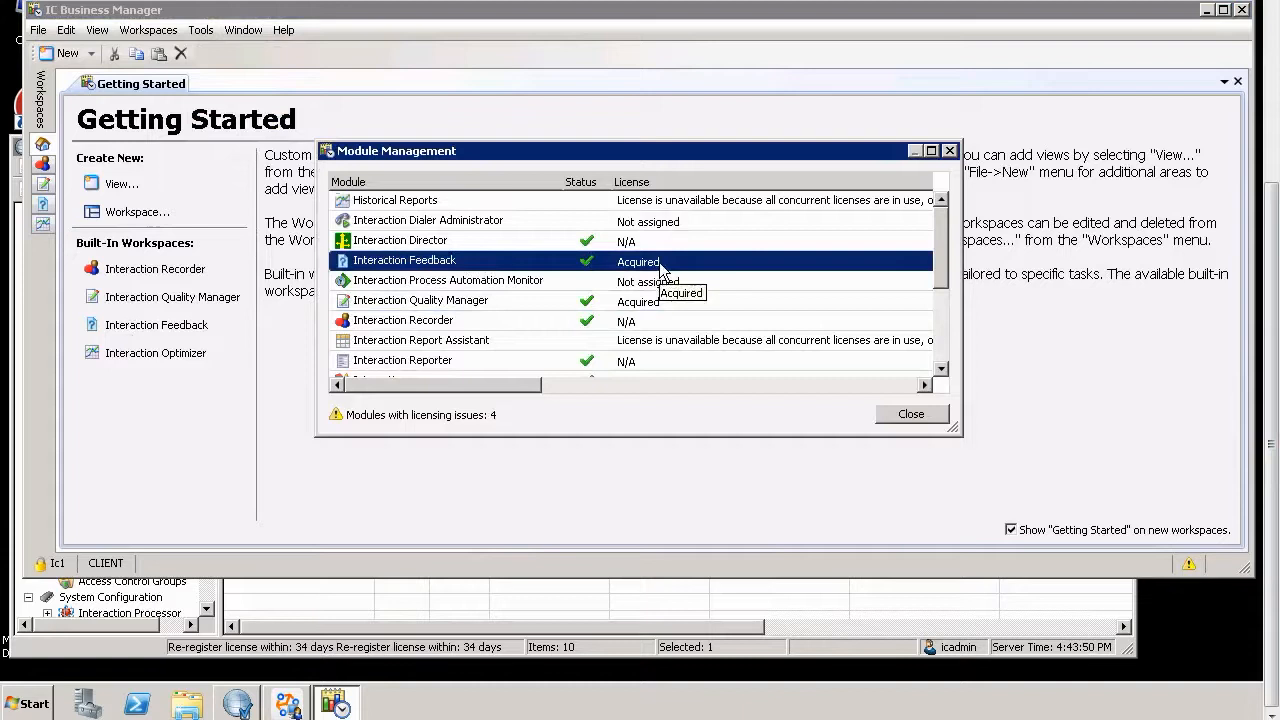
- Check the Quality Manager license shows acquired, close the list and exit IC Business Manager
{"action": "left_click", "coordinate": [420, 300]}
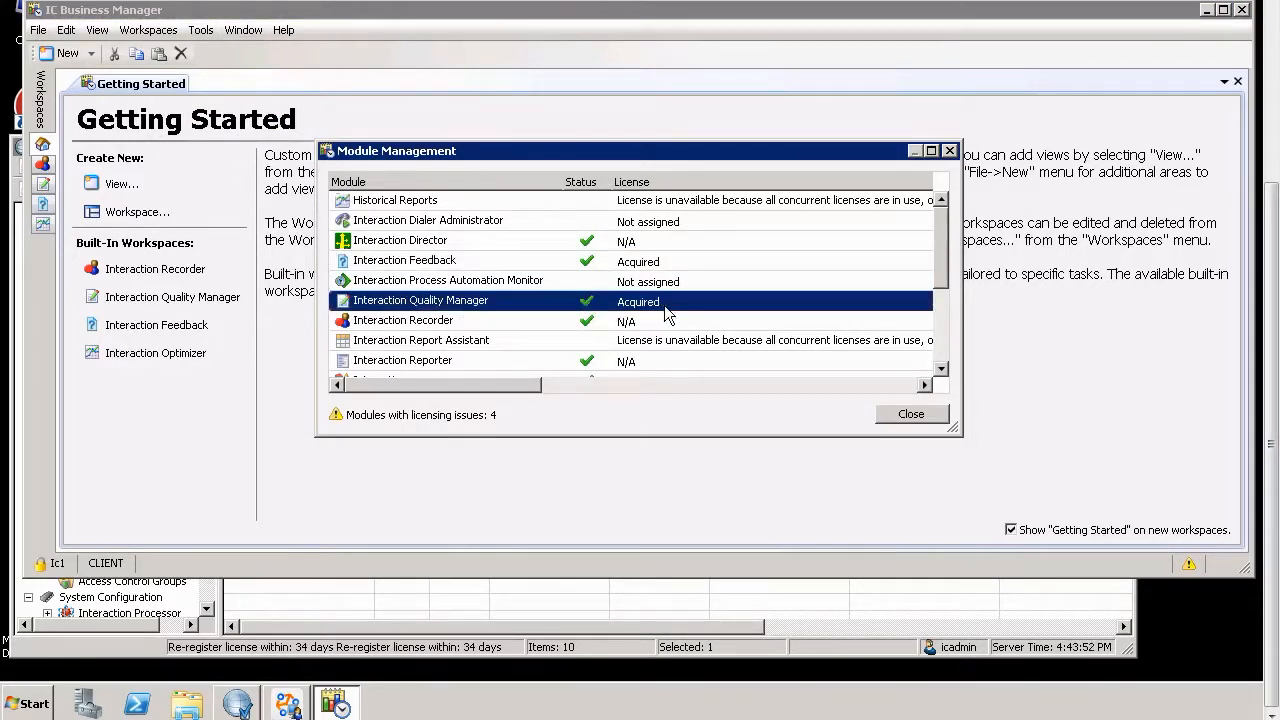
{"action": "mouse_move", "coordinate": [680, 316]}
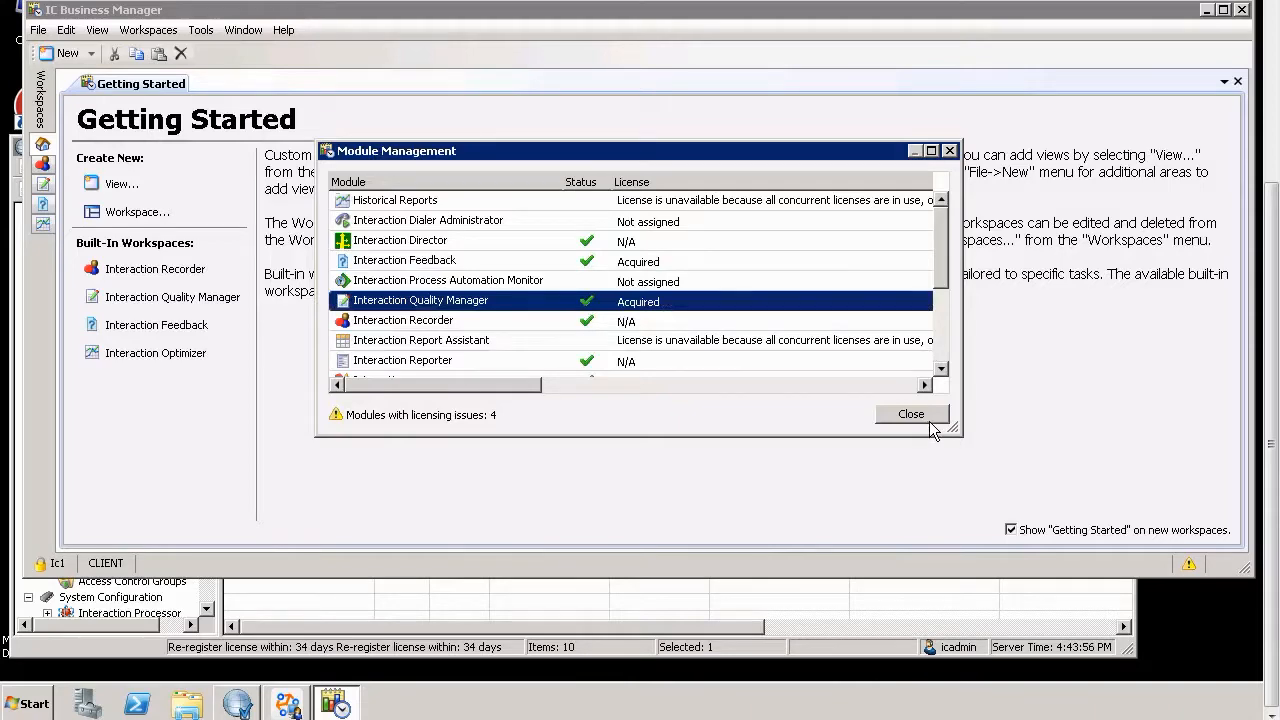
{"action": "left_click", "coordinate": [910, 414]}
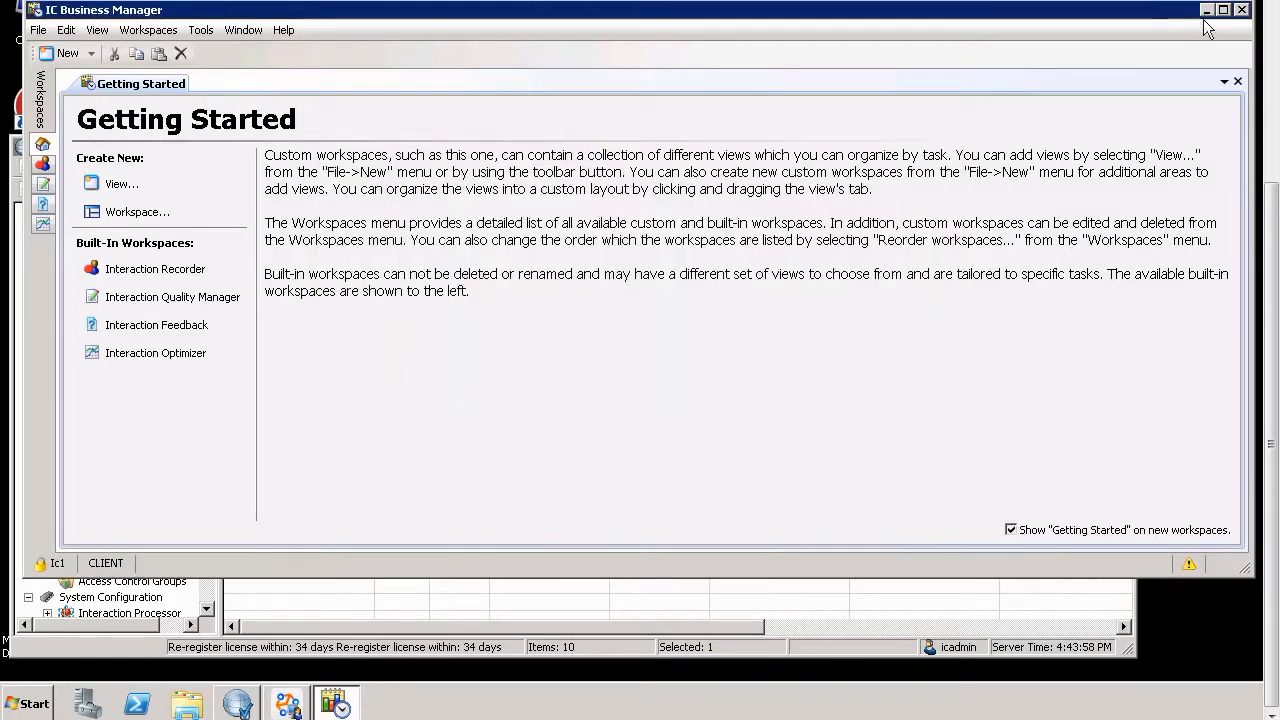
{"action": "left_click", "coordinate": [1206, 8]}
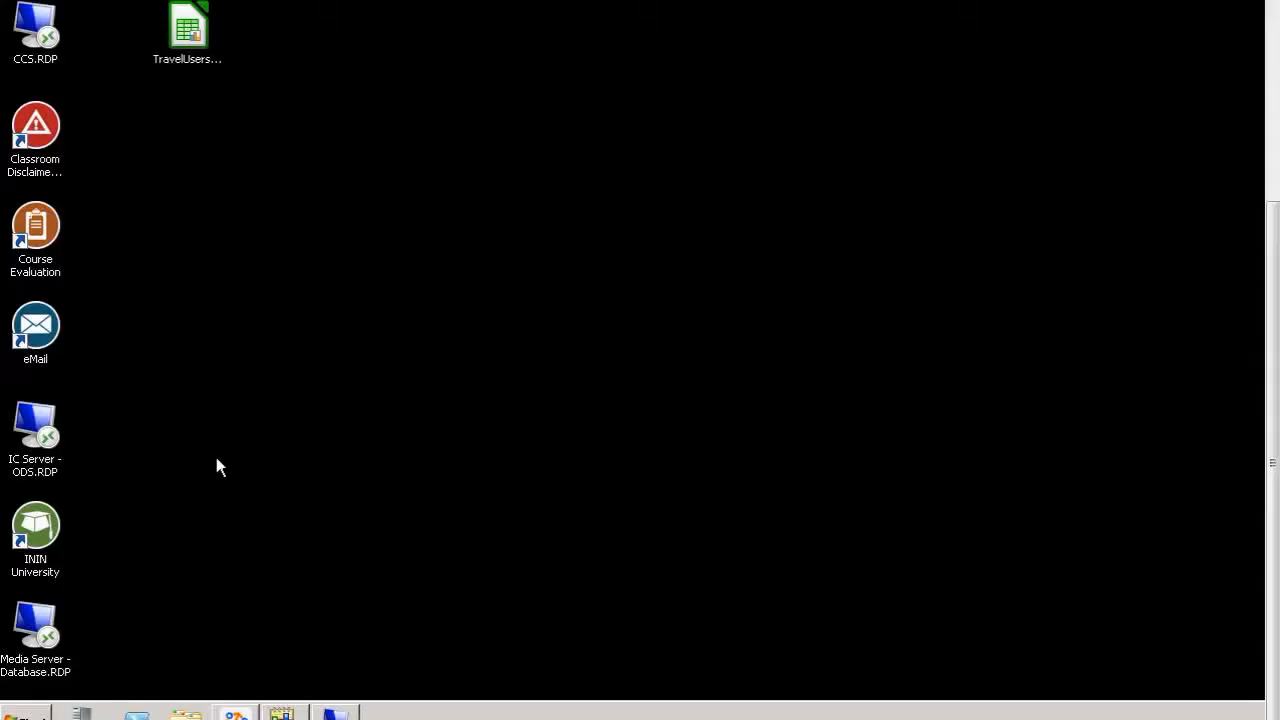
- Show the Computer window with IC1's drives and launch IC Business Manager's logon
{"action": "left_click", "coordinate": [20, 712]}
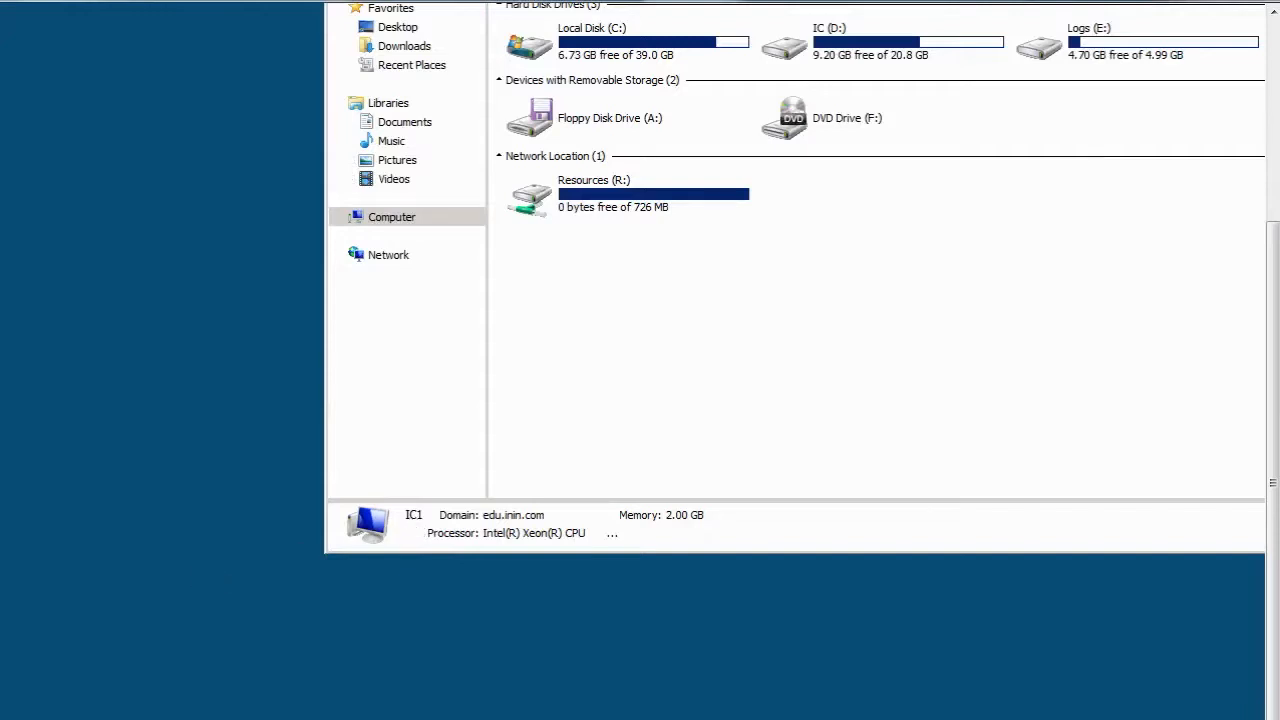
{"action": "left_click", "coordinate": [10, 716]}
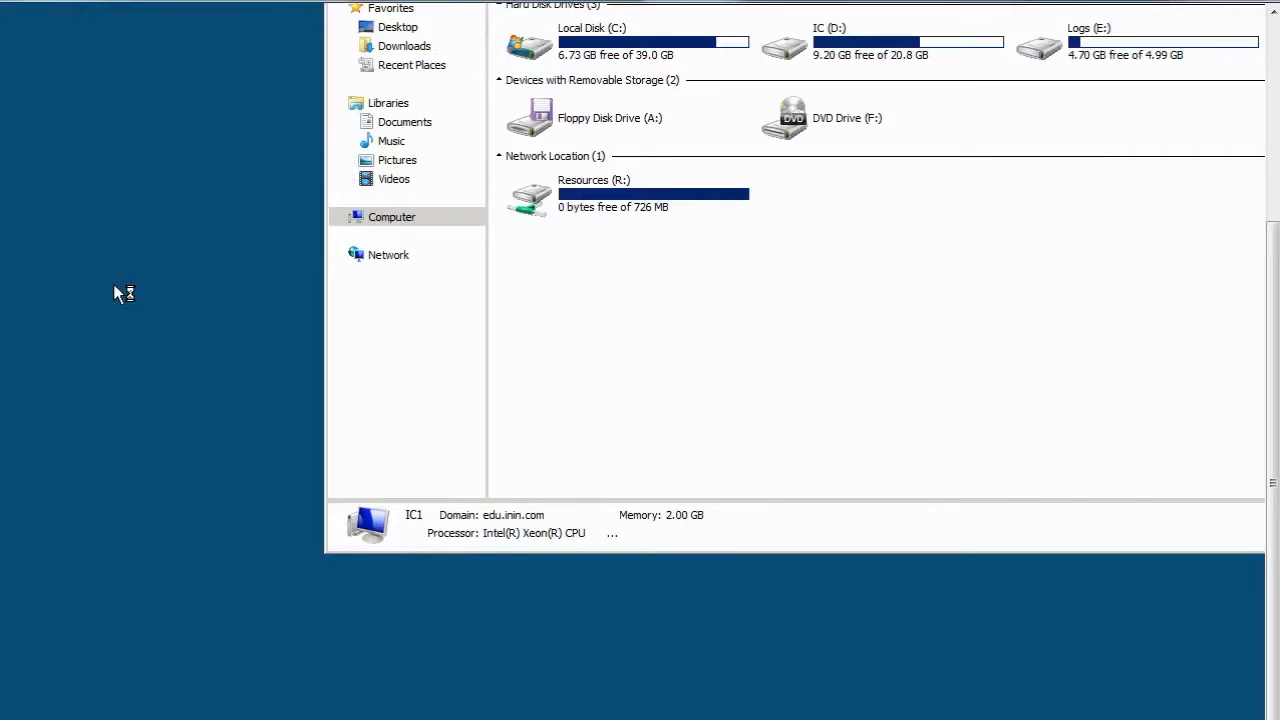
{"action": "mouse_move", "coordinate": [156, 304]}
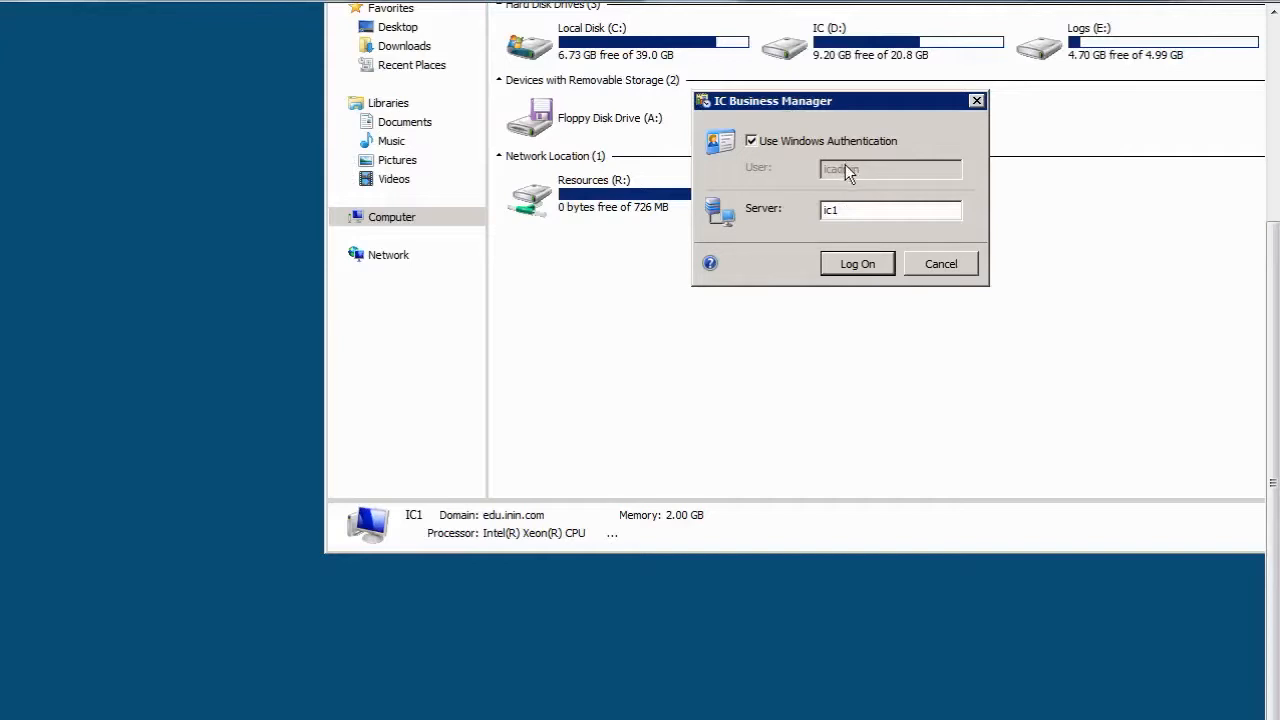
- Log on to server ic1 using Windows Authentication
{"action": "left_click", "coordinate": [856, 264]}
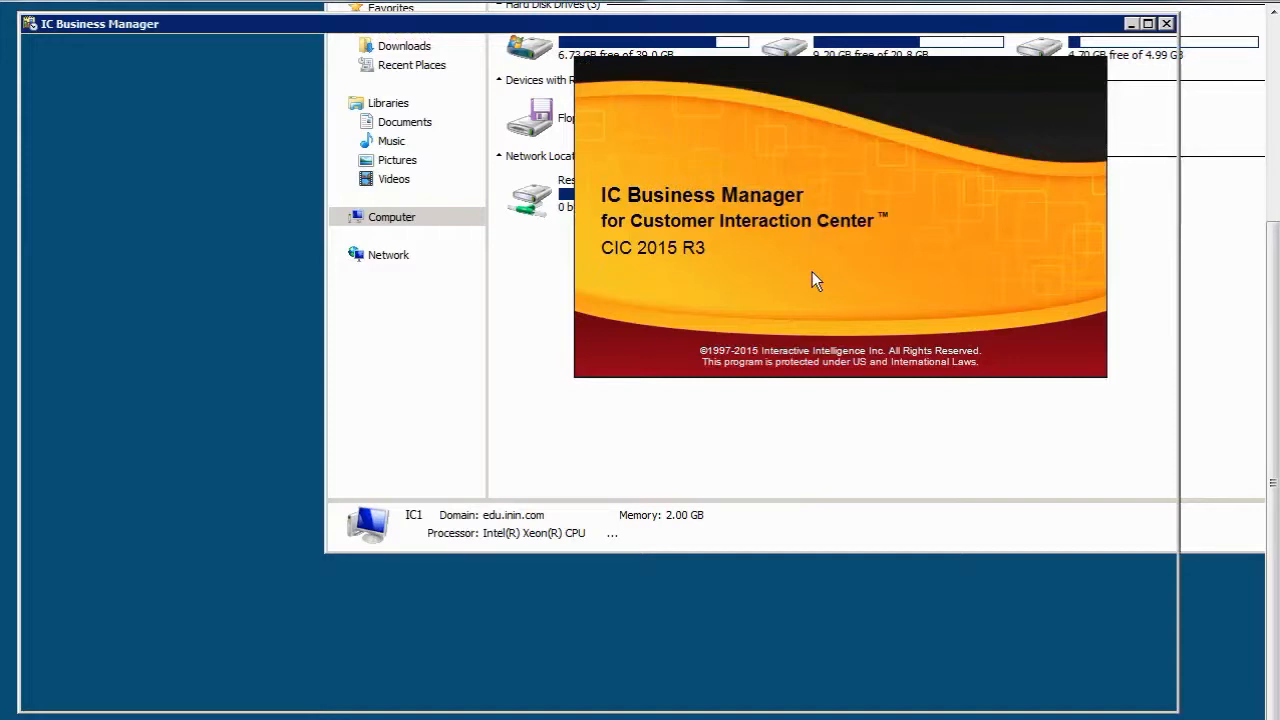
{"action": "mouse_move", "coordinate": [794, 292]}
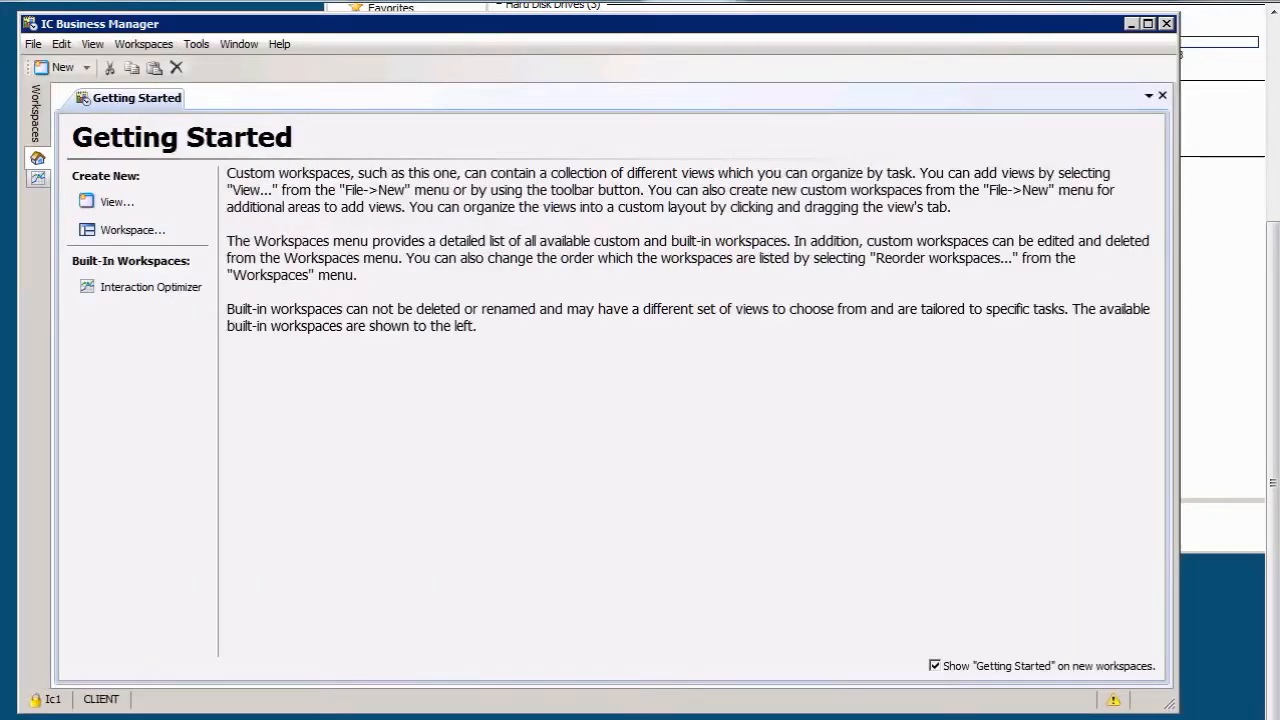
{"action": "mouse_move", "coordinate": [90, 330]}
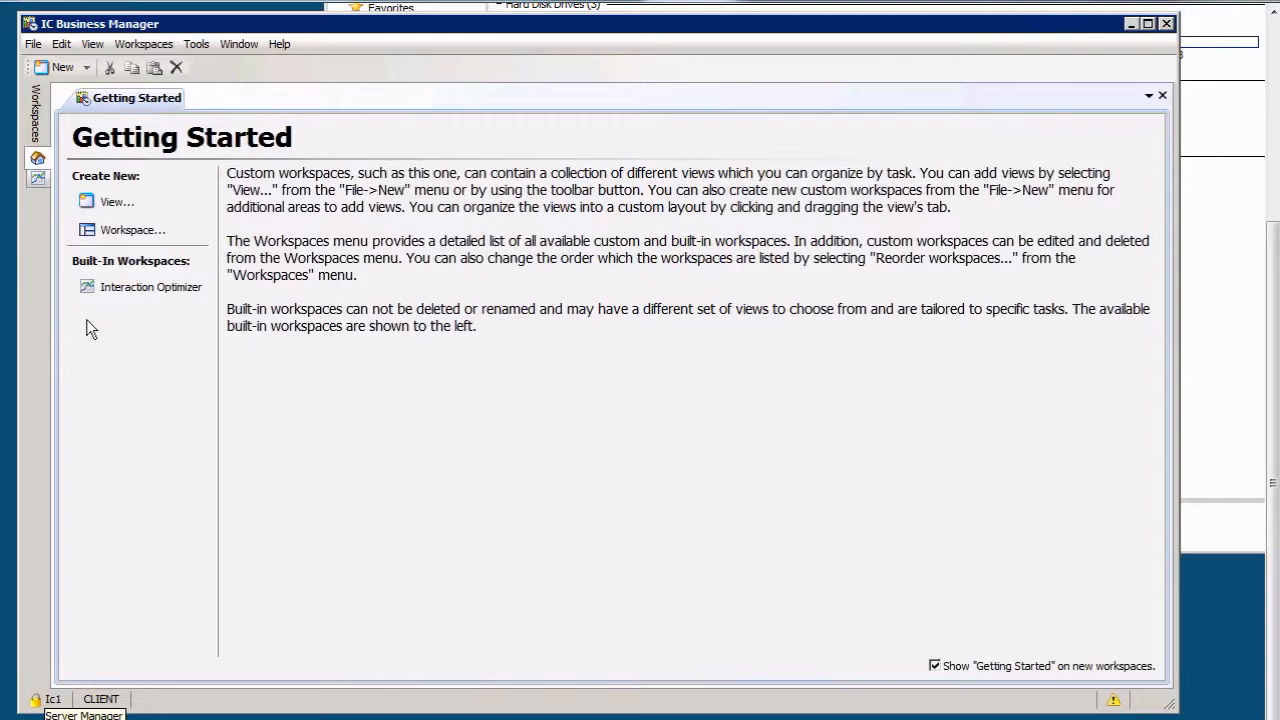
{"action": "mouse_move", "coordinate": [168, 328]}
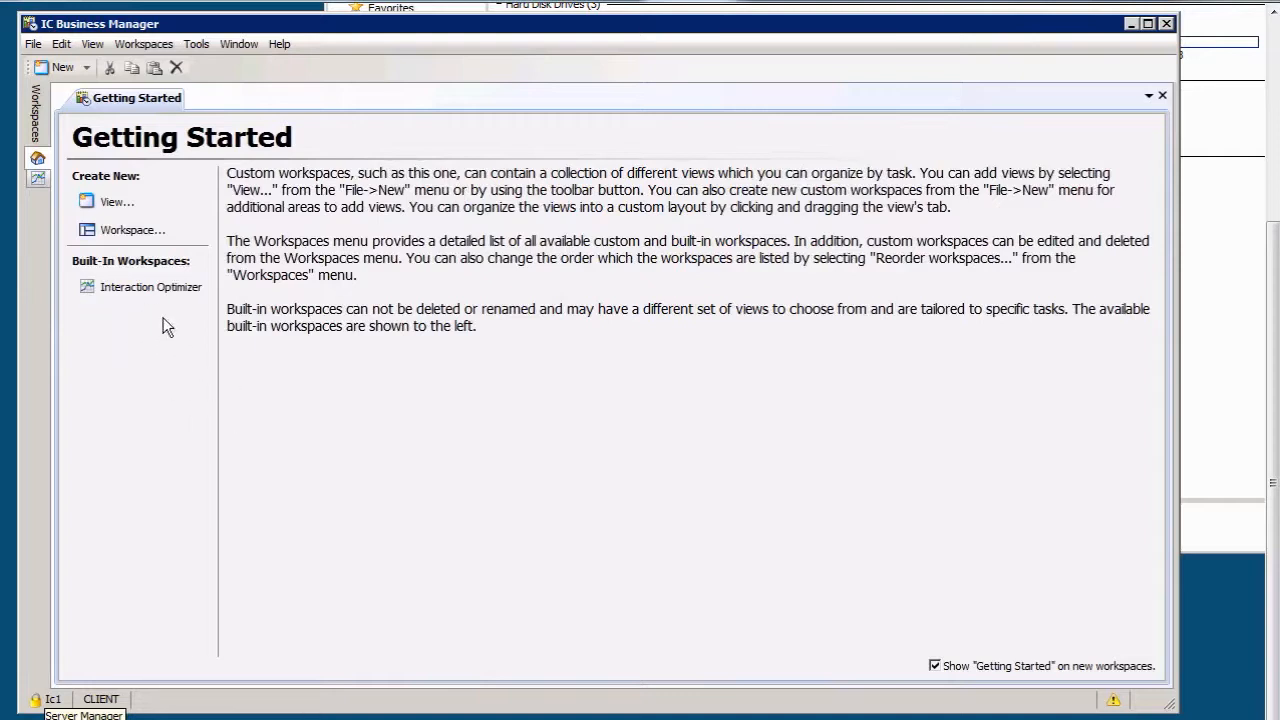
{"action": "mouse_move", "coordinate": [816, 634]}
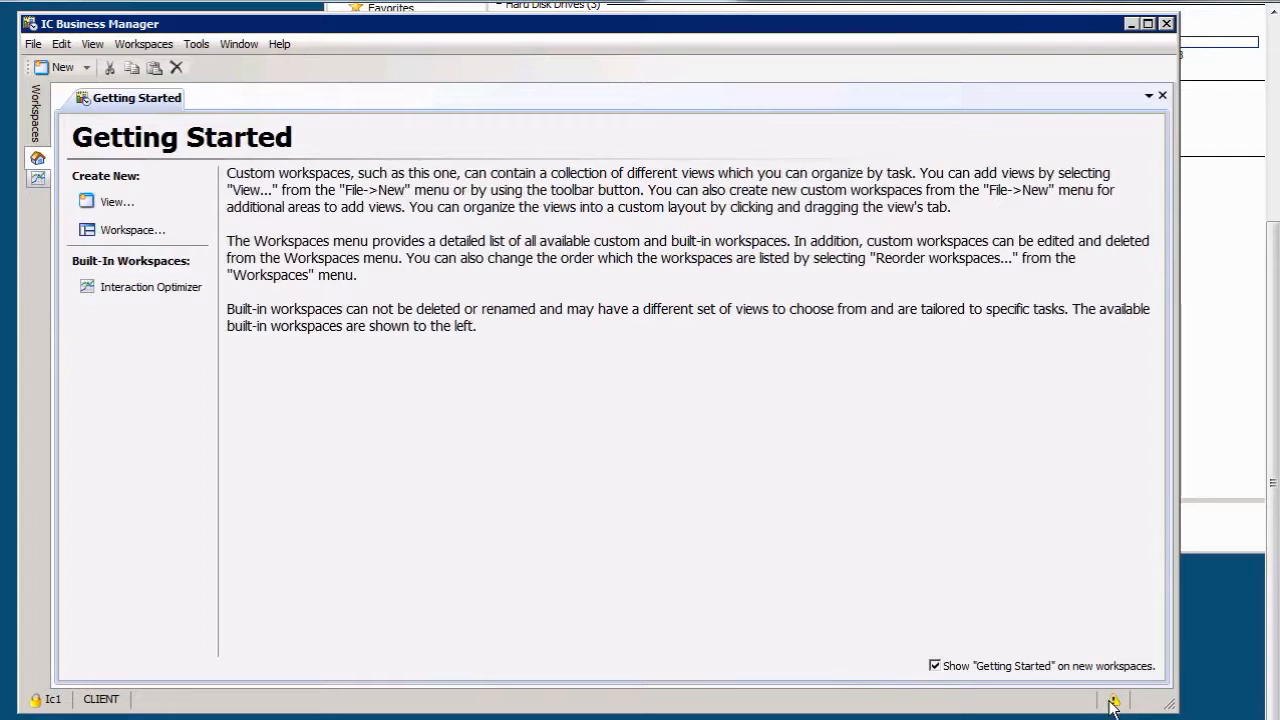
{"action": "mouse_move", "coordinate": [210, 332]}
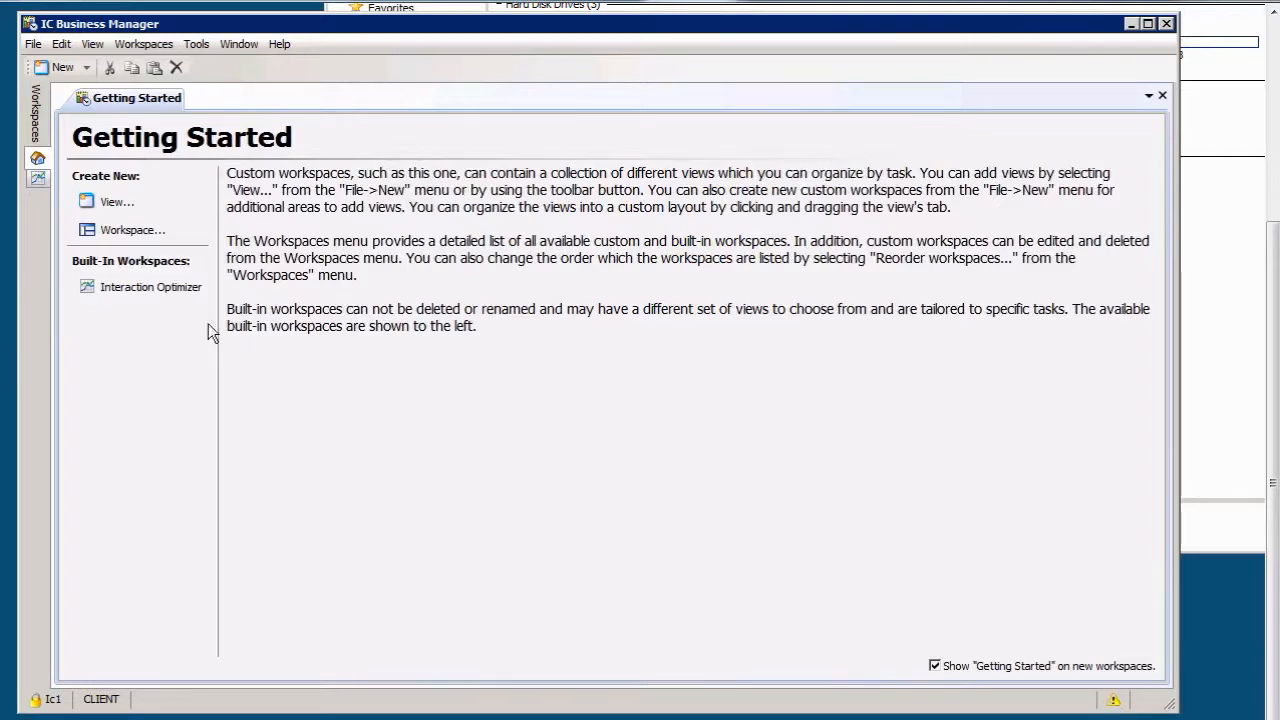
{"action": "mouse_move", "coordinate": [116, 362]}
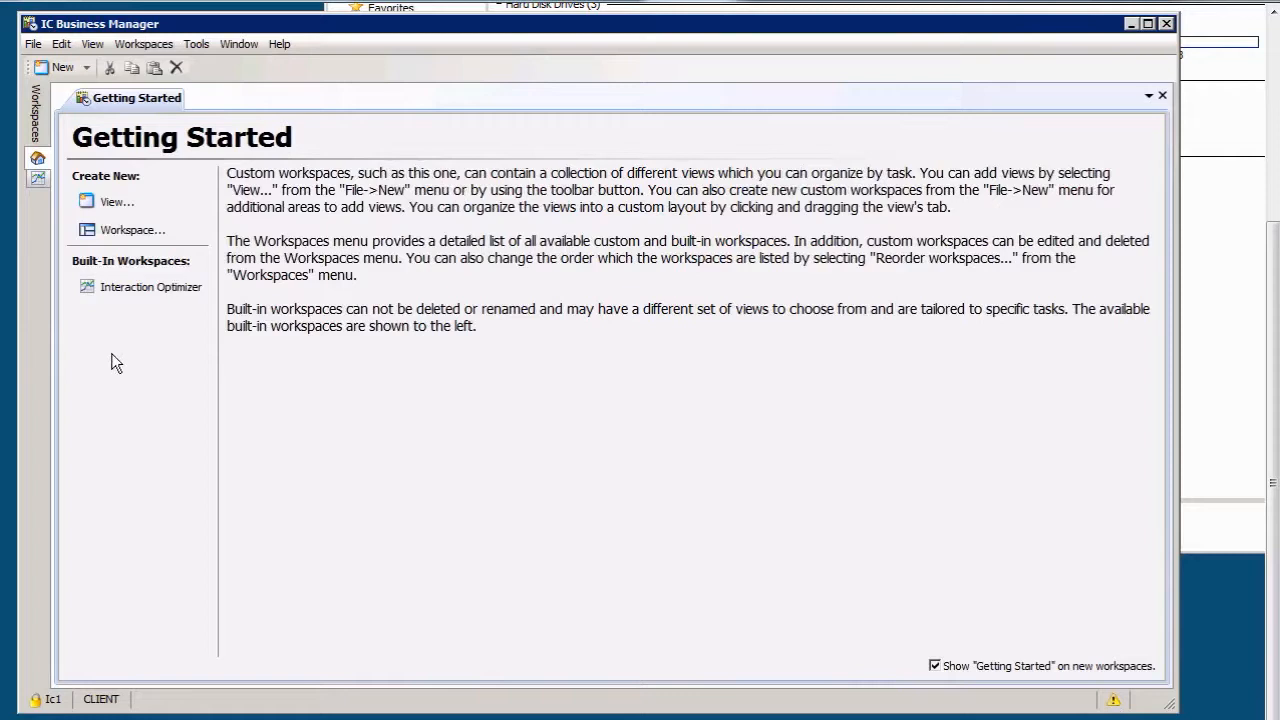
{"action": "mouse_move", "coordinate": [280, 356]}
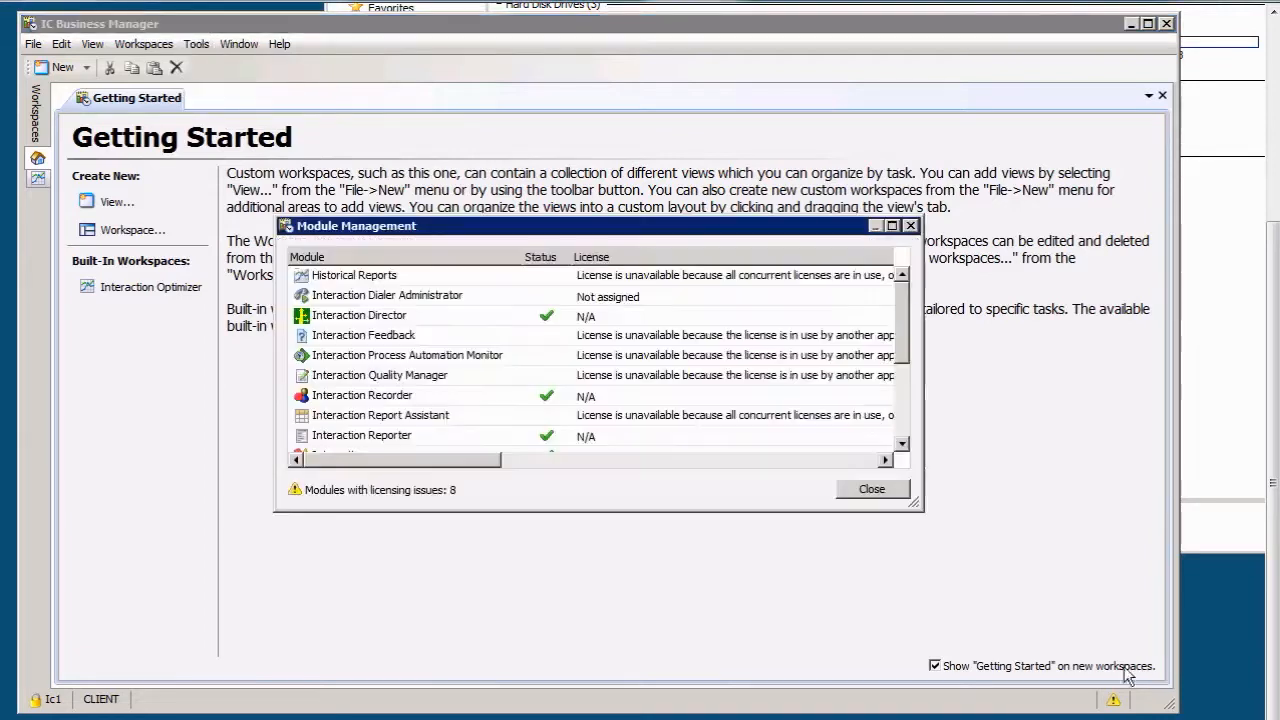
{"action": "mouse_move", "coordinate": [436, 470]}
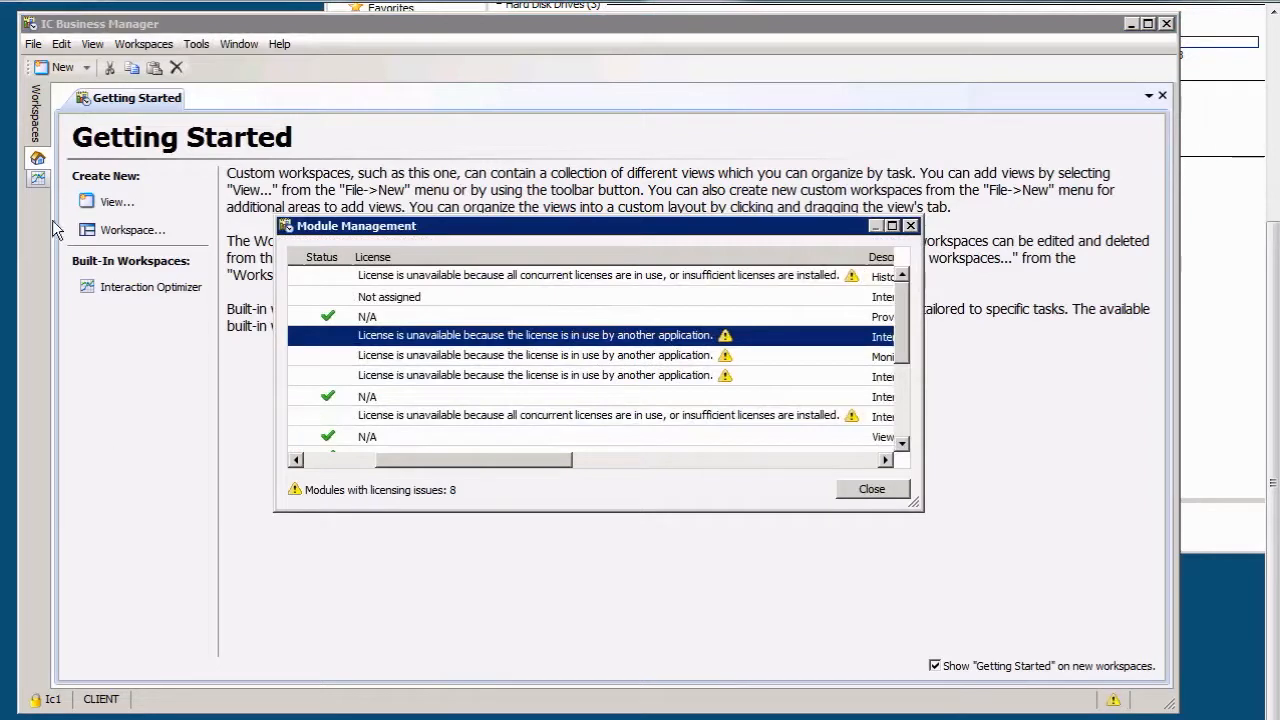
{"action": "mouse_move", "coordinate": [490, 470]}
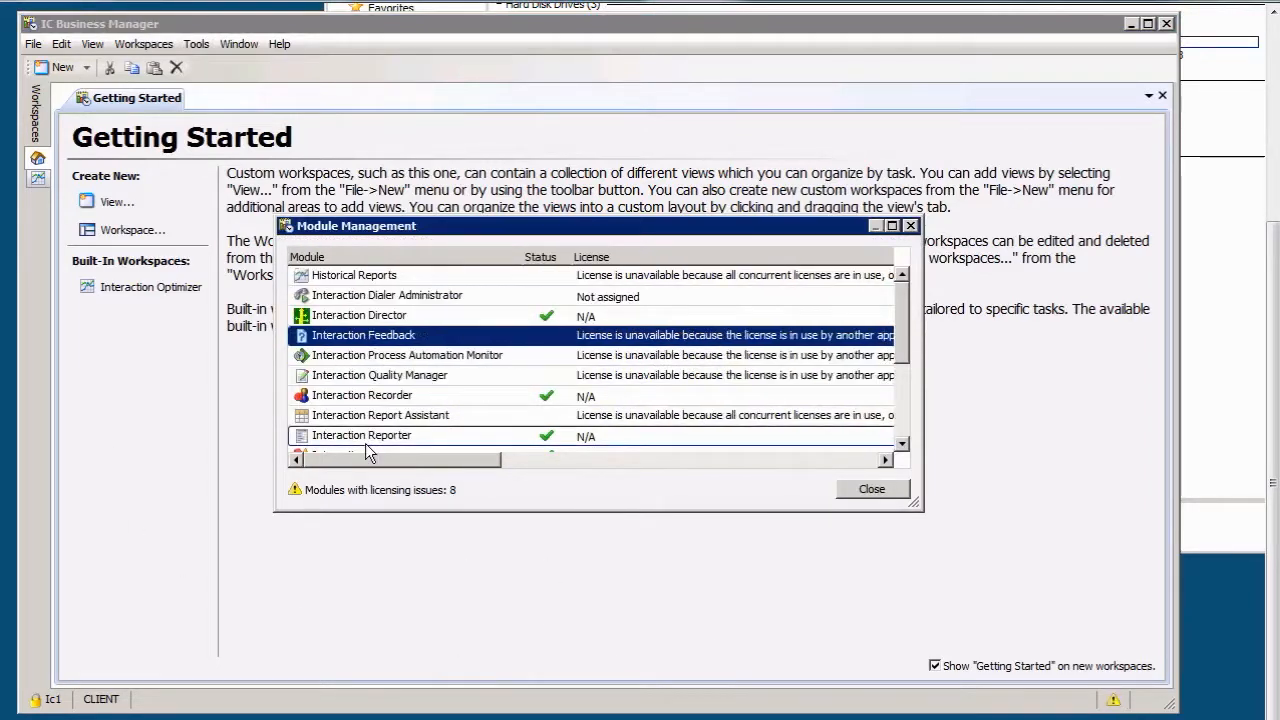
{"action": "mouse_move", "coordinate": [360, 436]}
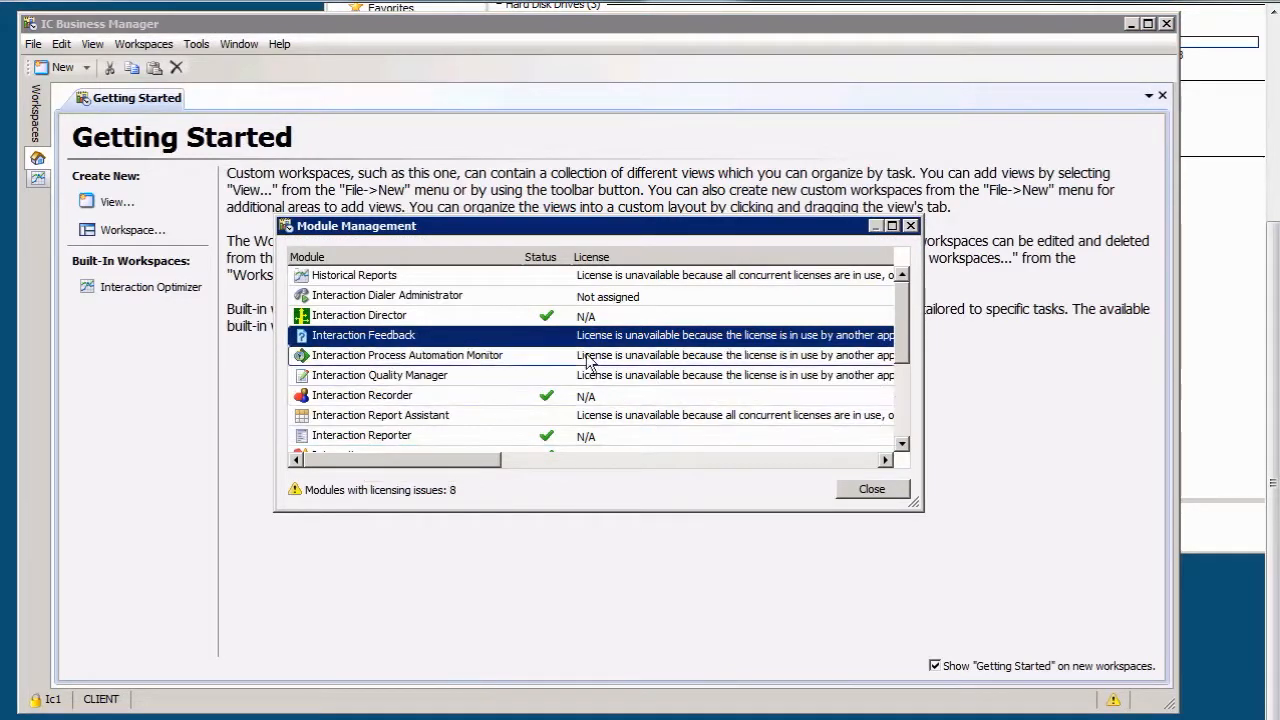
{"action": "left_click", "coordinate": [406, 356]}
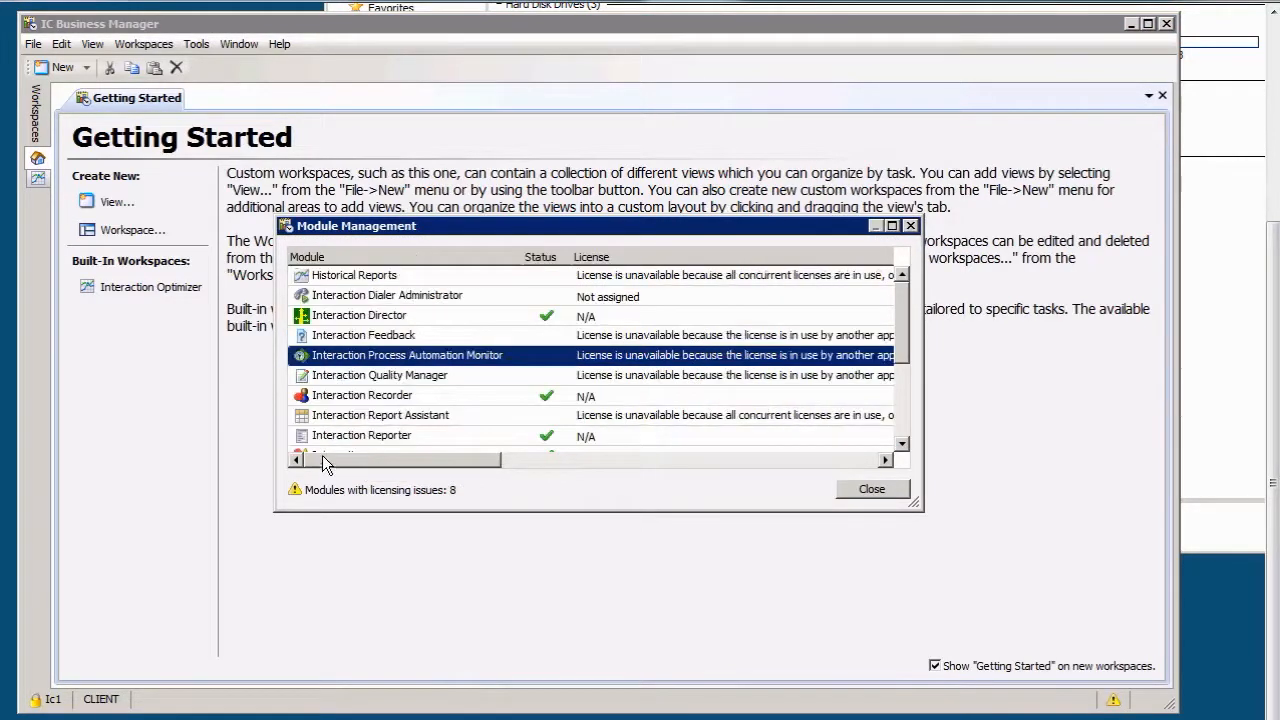
{"action": "left_click", "coordinate": [380, 376]}
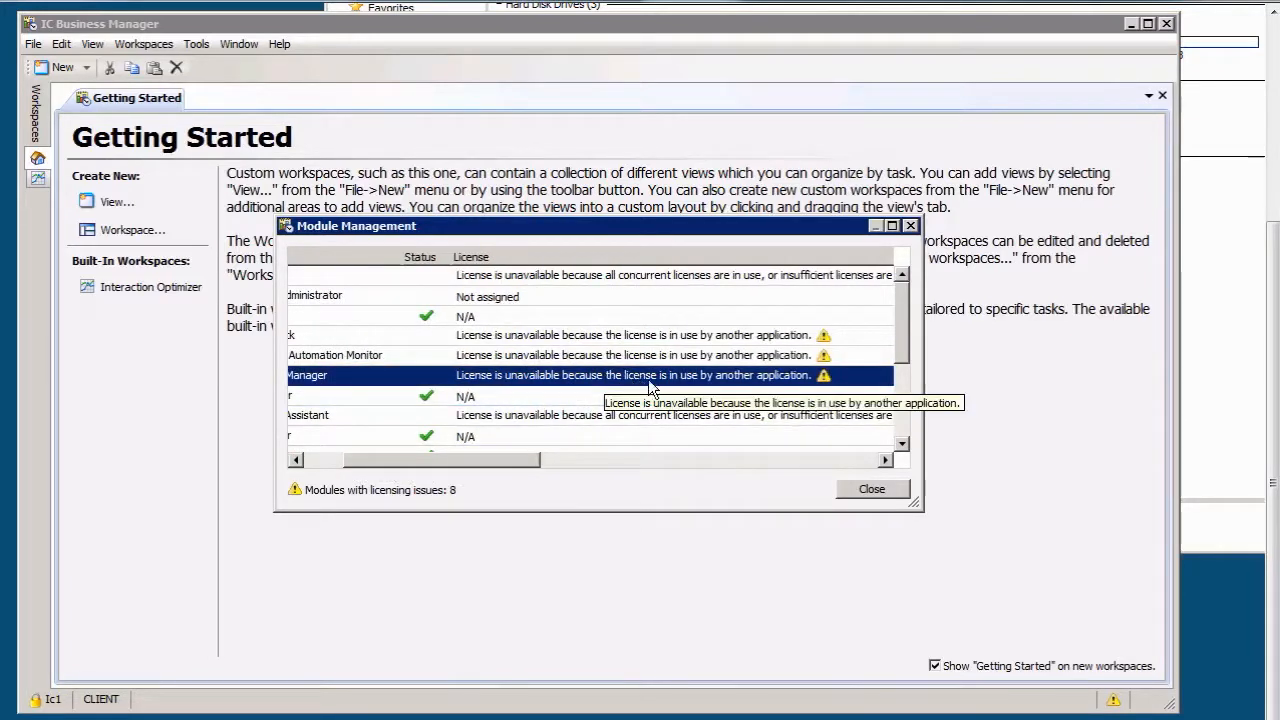
{"action": "mouse_move", "coordinate": [824, 476]}
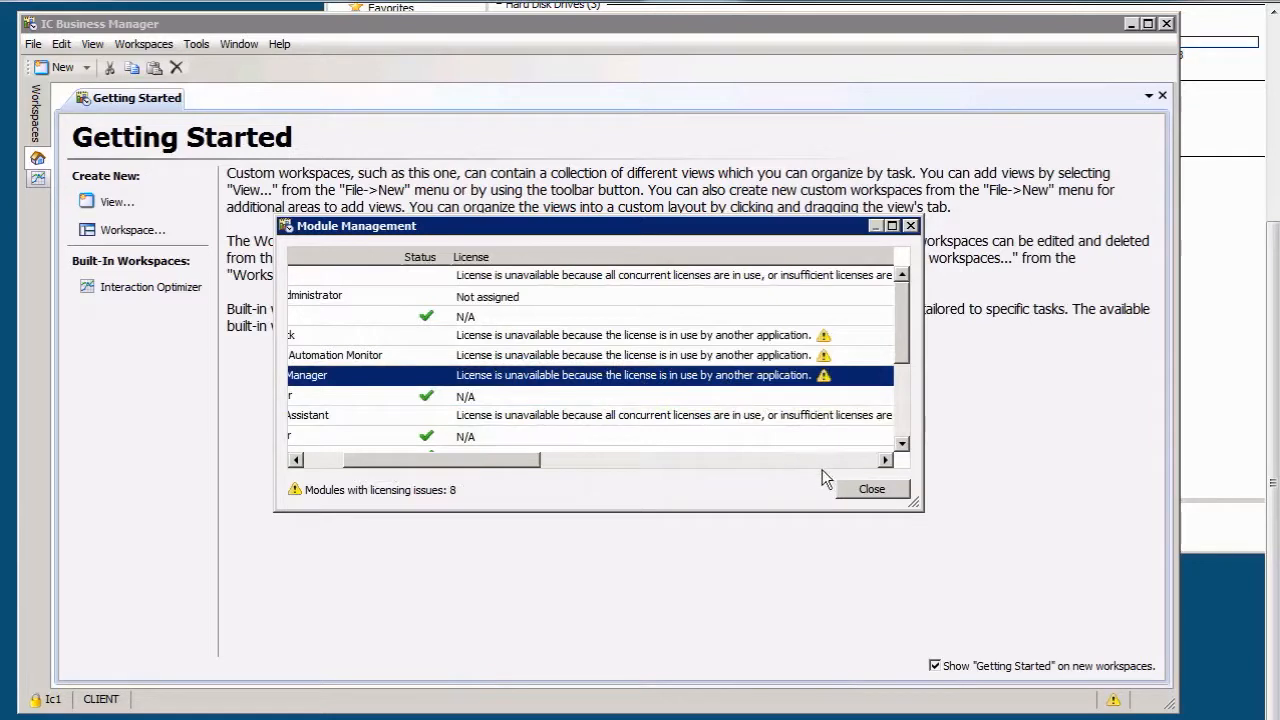
{"action": "left_click", "coordinate": [870, 488]}
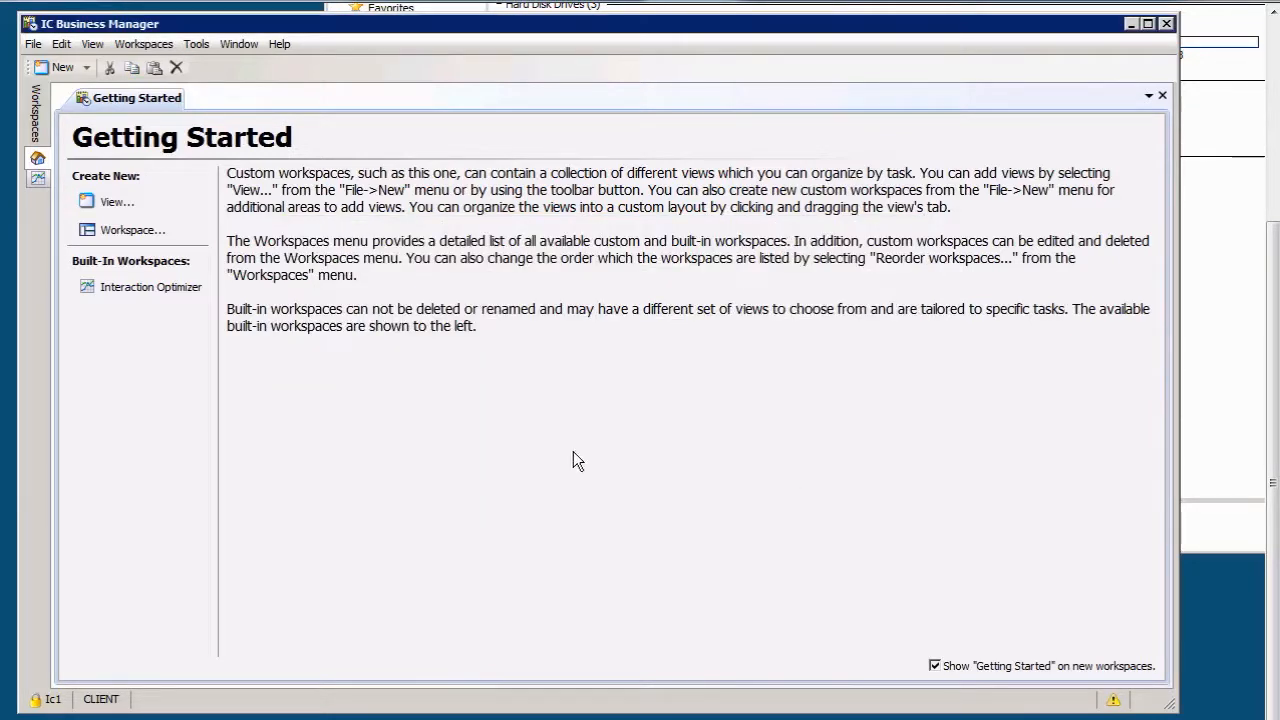
{"action": "mouse_move", "coordinate": [512, 344]}
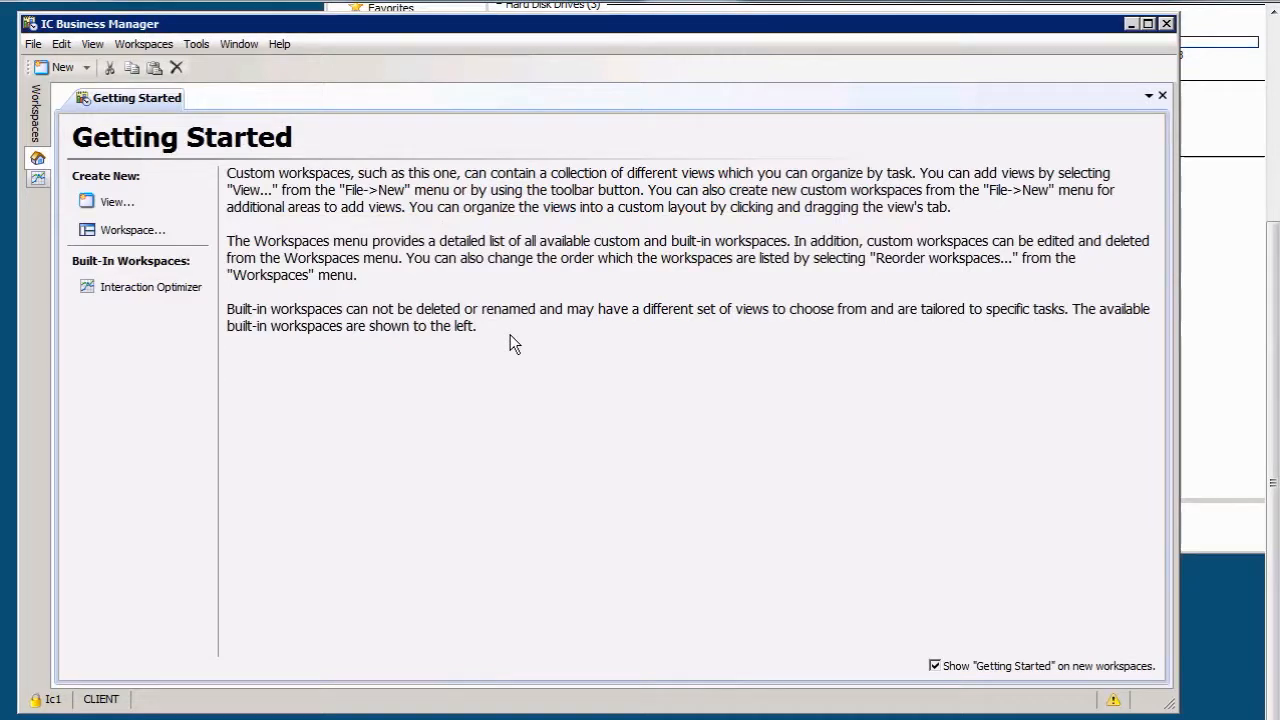
{"action": "mouse_move", "coordinate": [332, 364]}
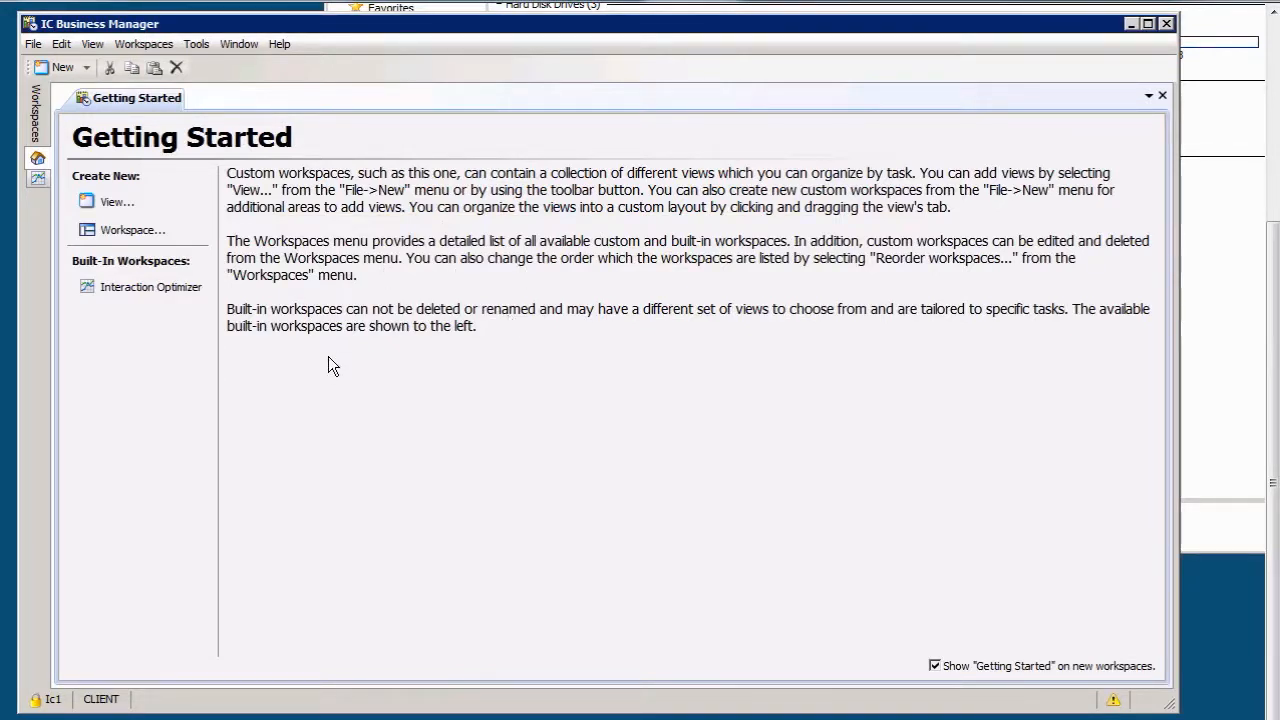
{"action": "mouse_move", "coordinate": [1108, 710]}
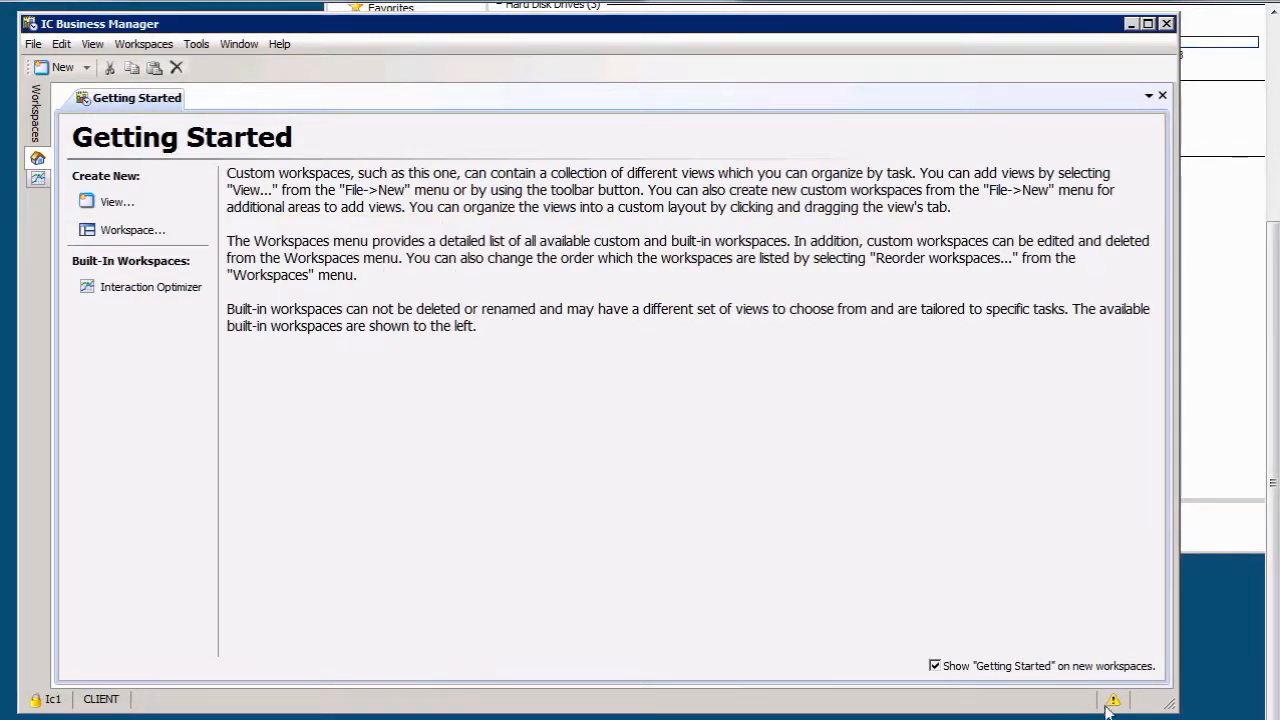
{"action": "left_click", "coordinate": [1112, 700]}
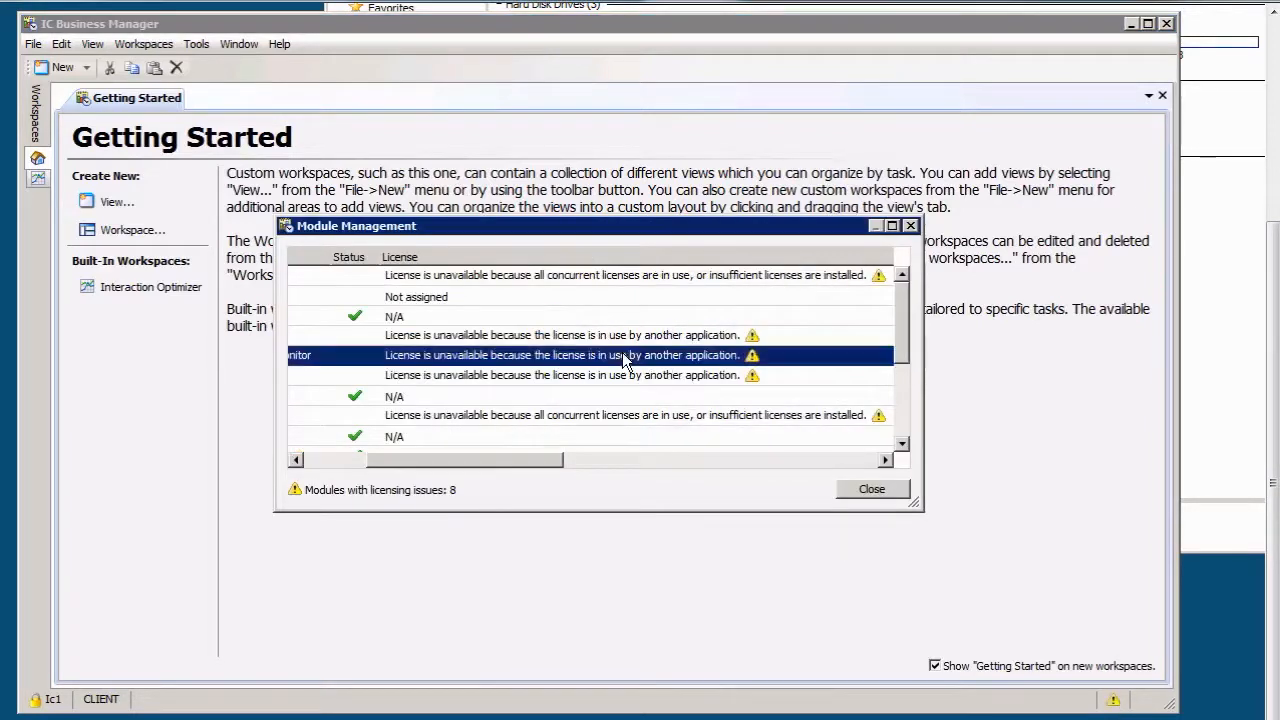
{"action": "mouse_move", "coordinate": [410, 404]}
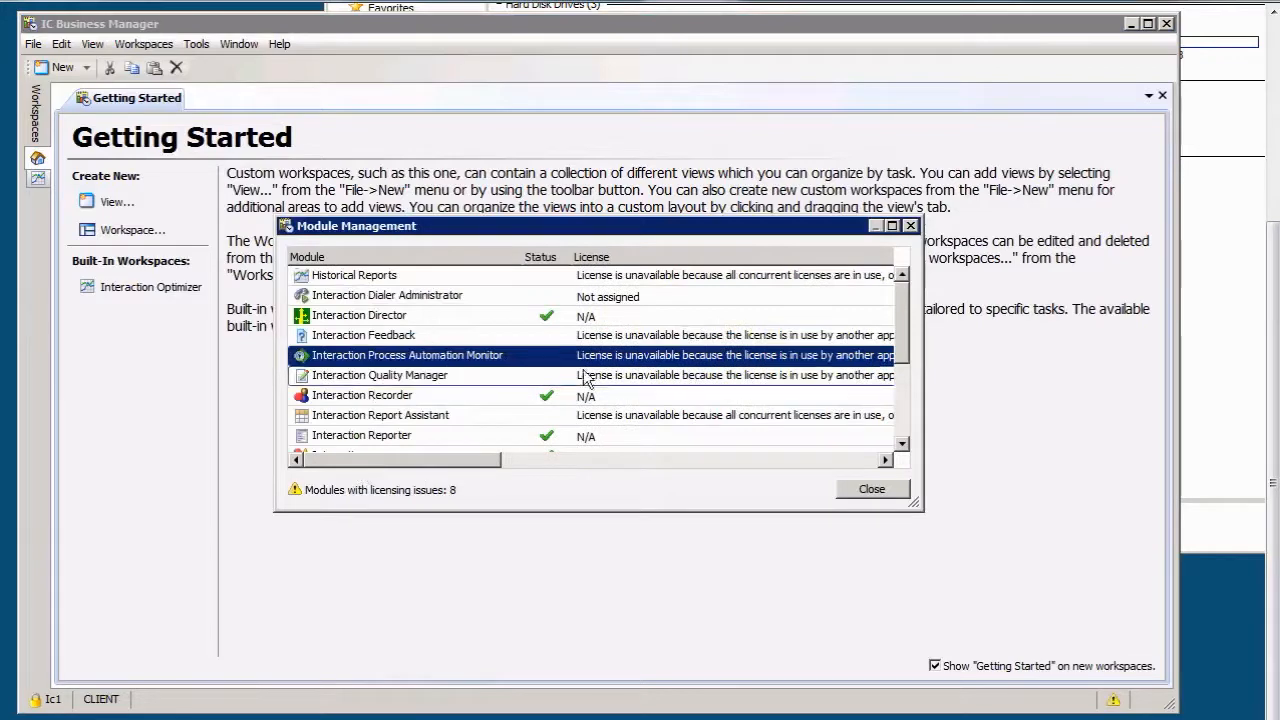
{"action": "left_click", "coordinate": [872, 488]}
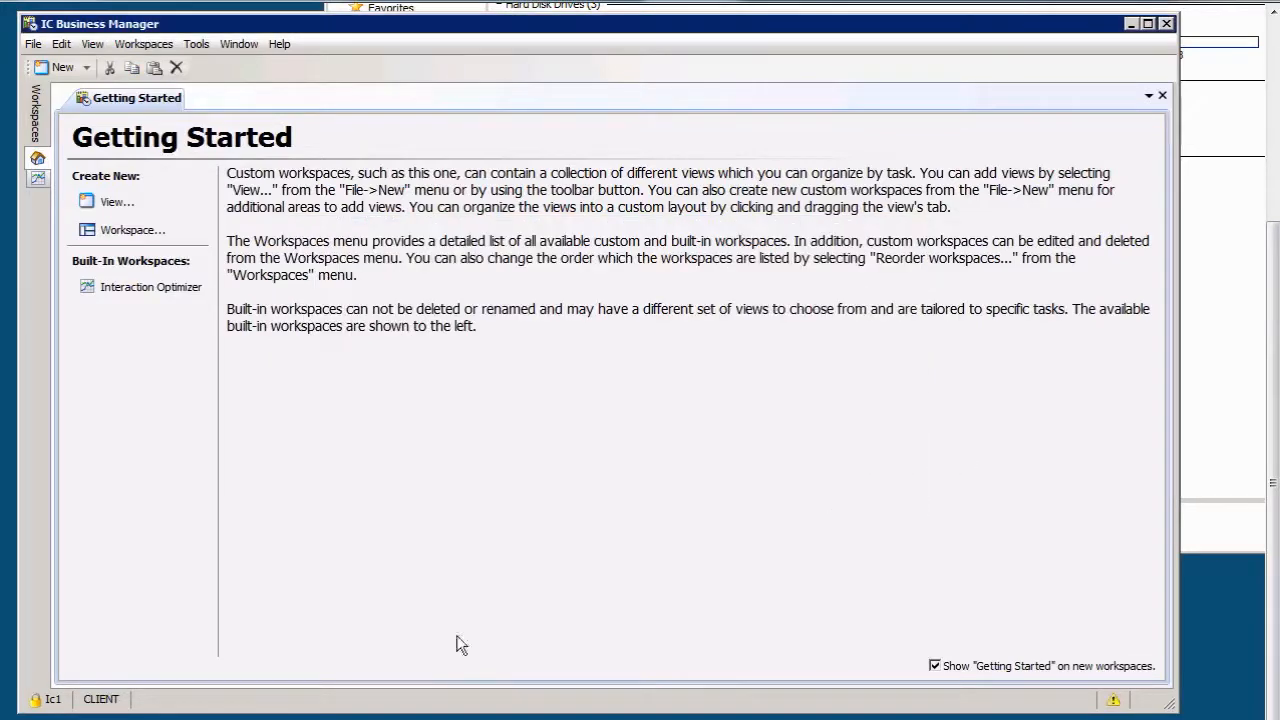